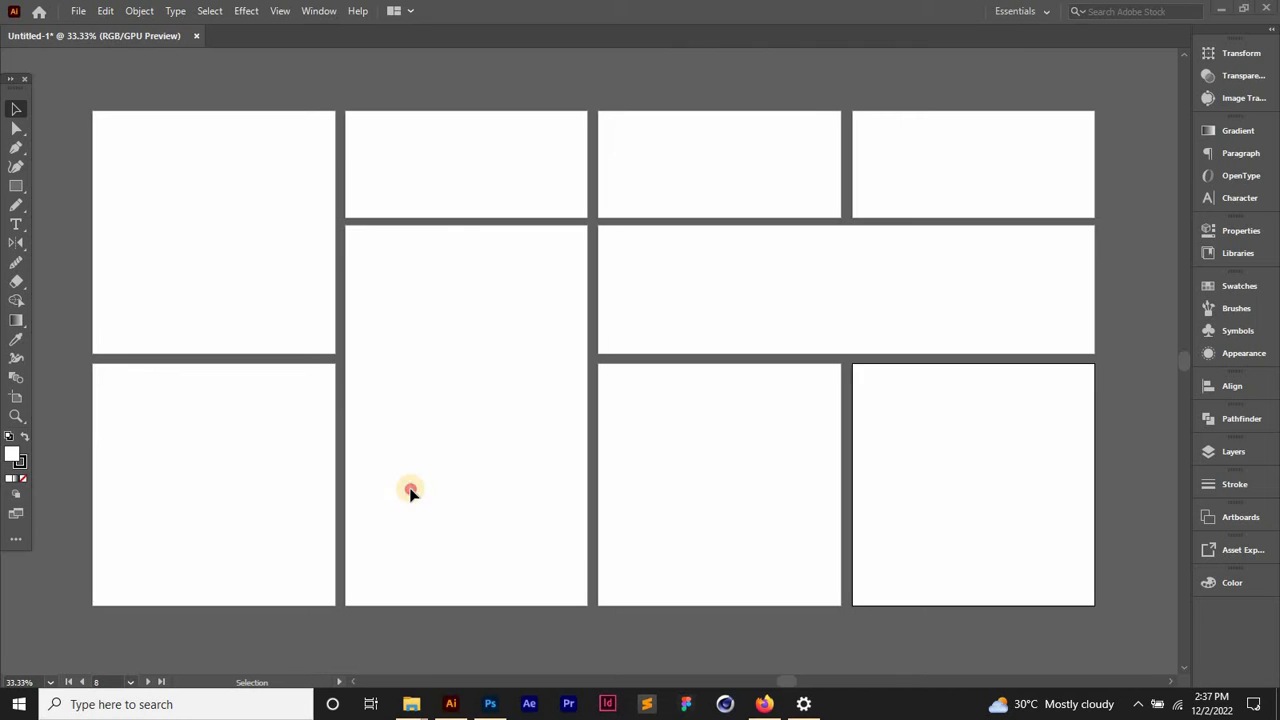
pyautogui.moveTo(478, 442)
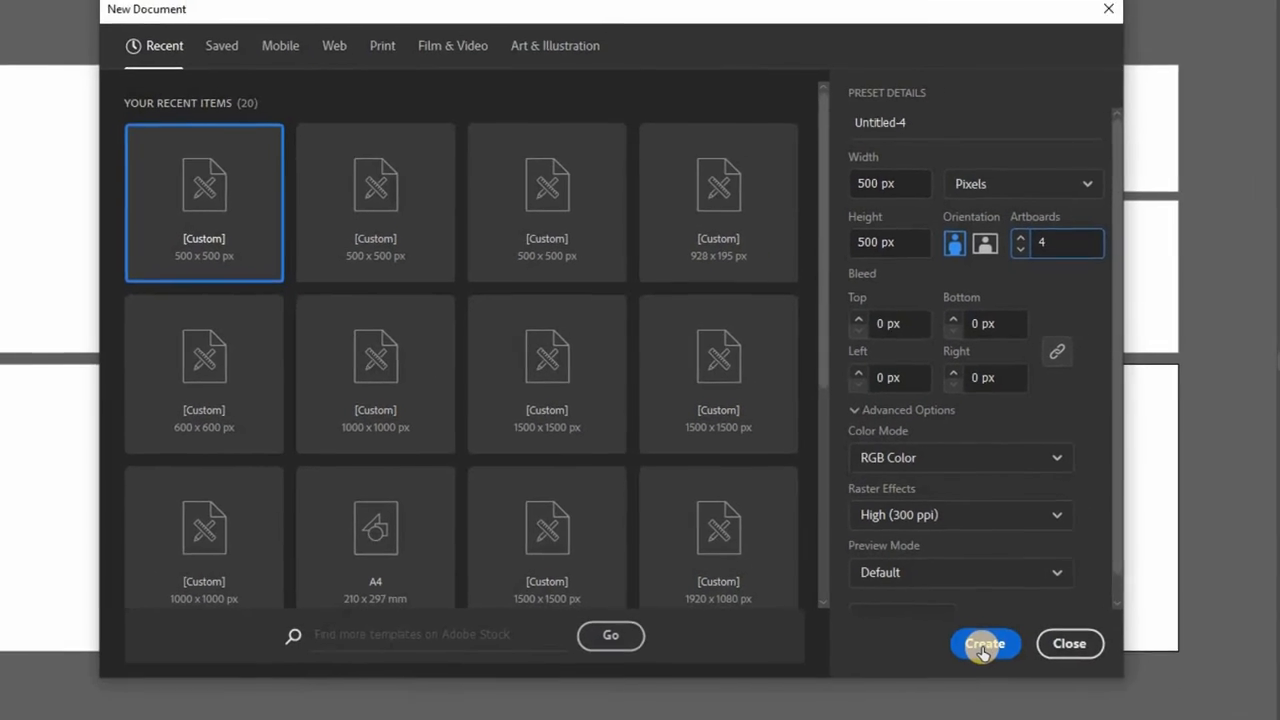
# Create the new document with four 500 × 500 px artboards.
pyautogui.click(984, 644)
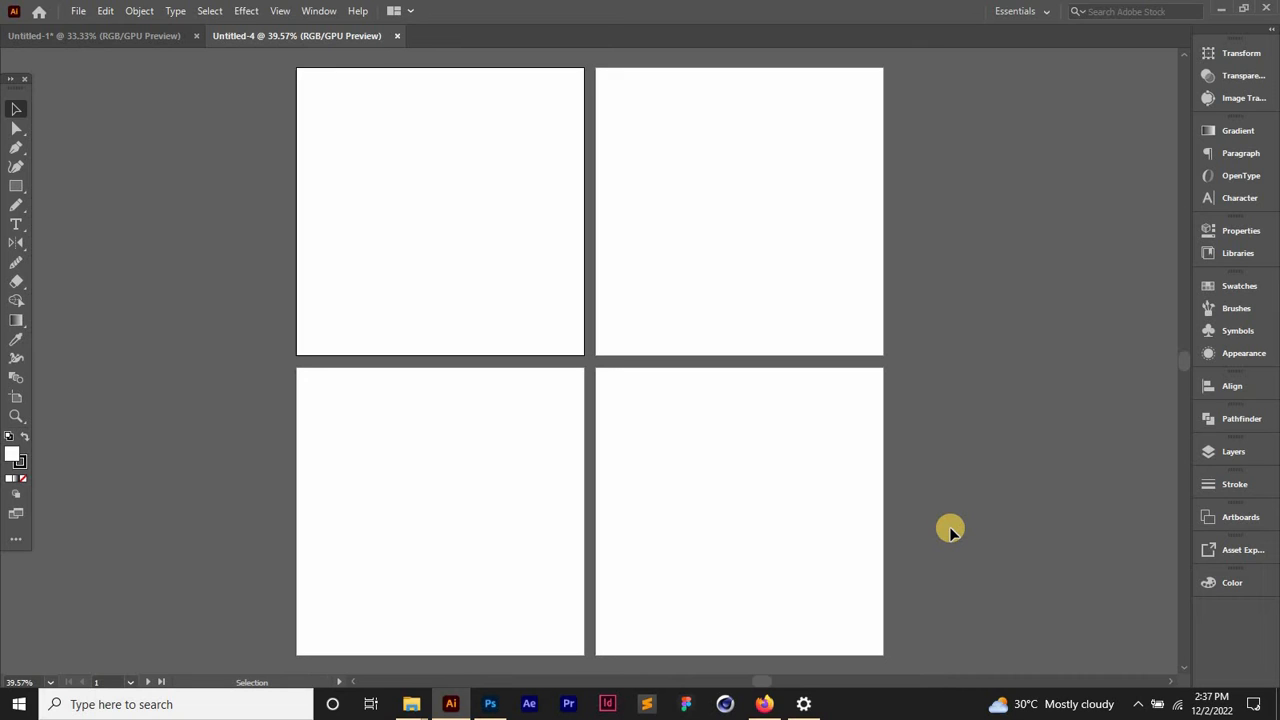
pyautogui.moveTo(16, 412)
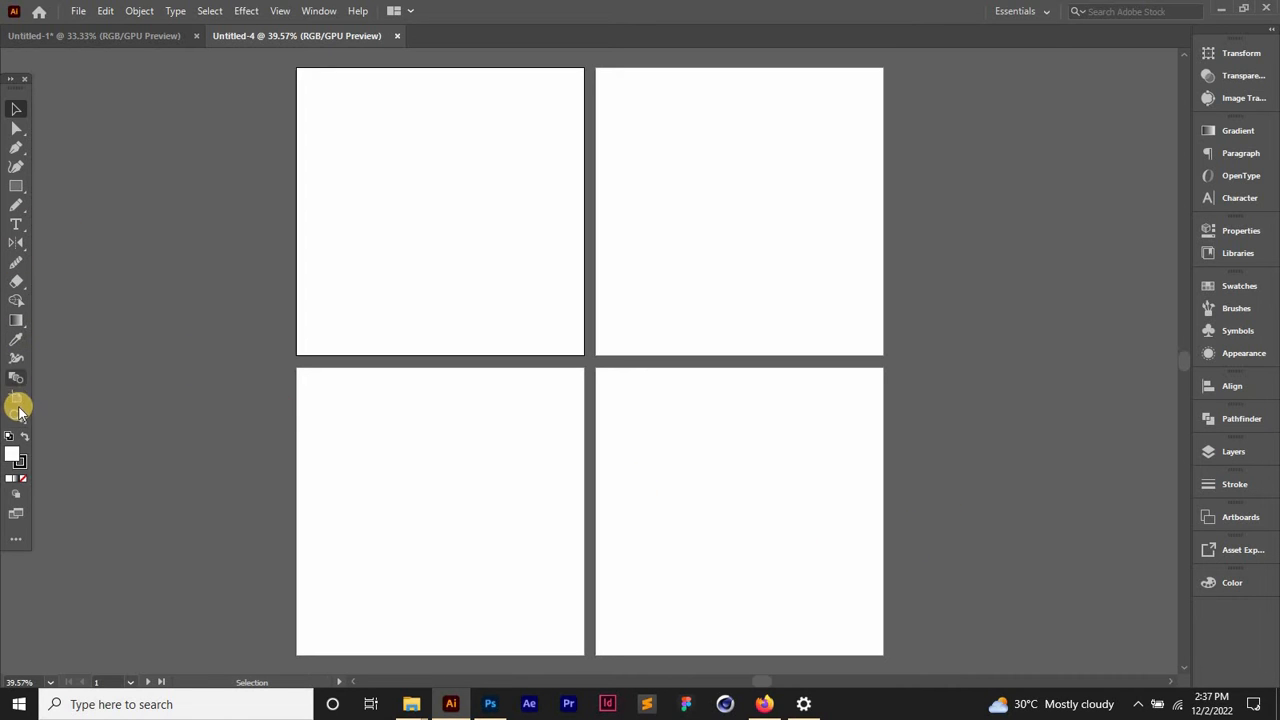
pyautogui.moveTo(16, 402)
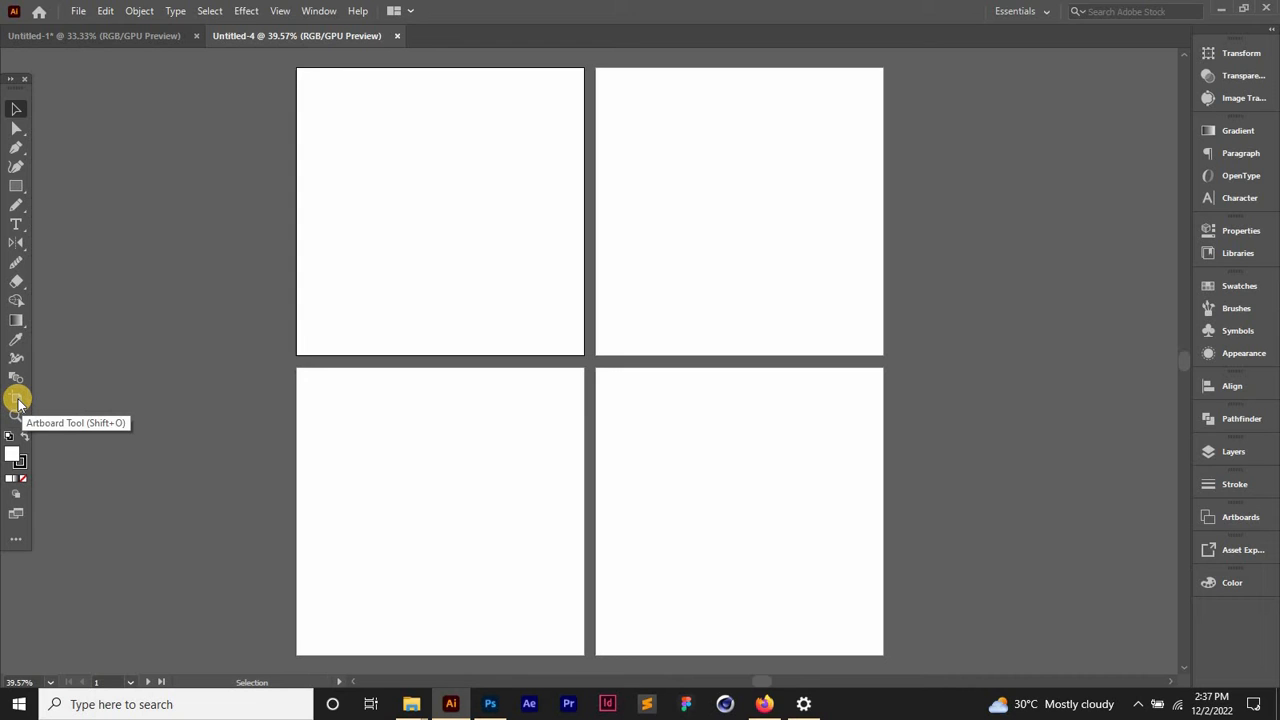
# With the Artboard Tool, select Artboard 2 and stretch it into a wide landscape rectangle.
pyautogui.click(16, 398)
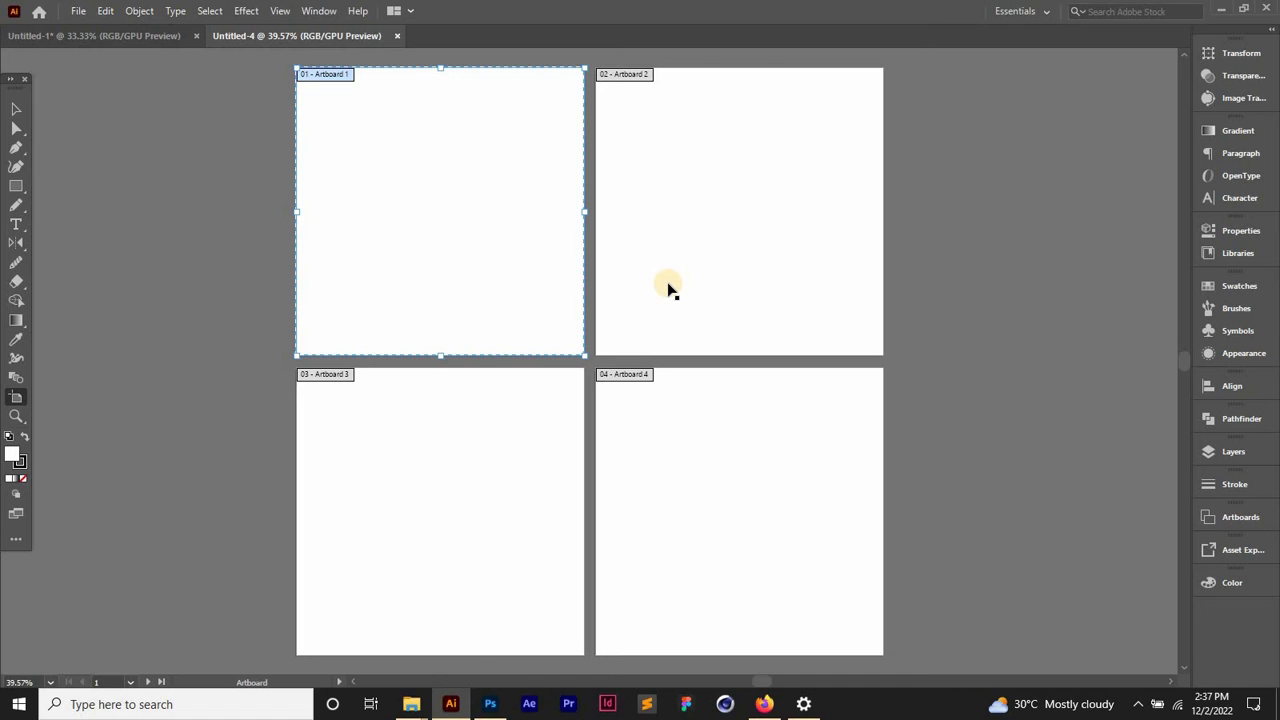
pyautogui.click(664, 240)
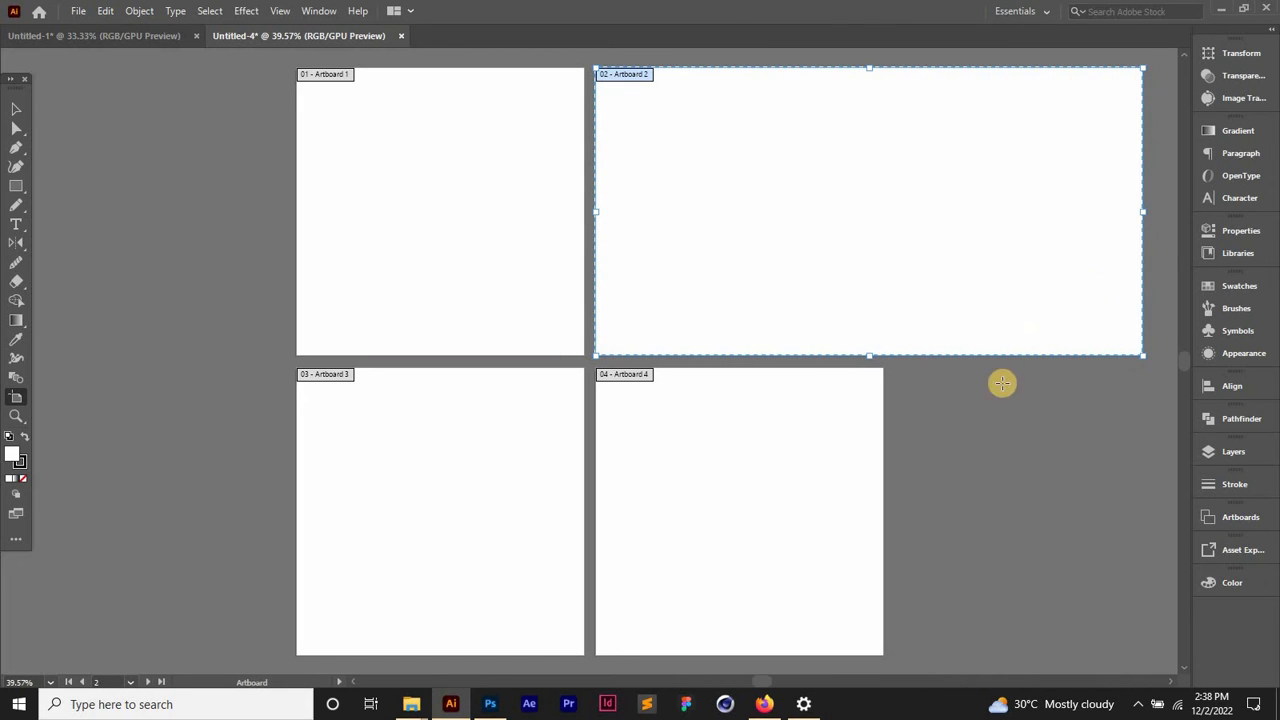
pyautogui.moveTo(1142, 216)
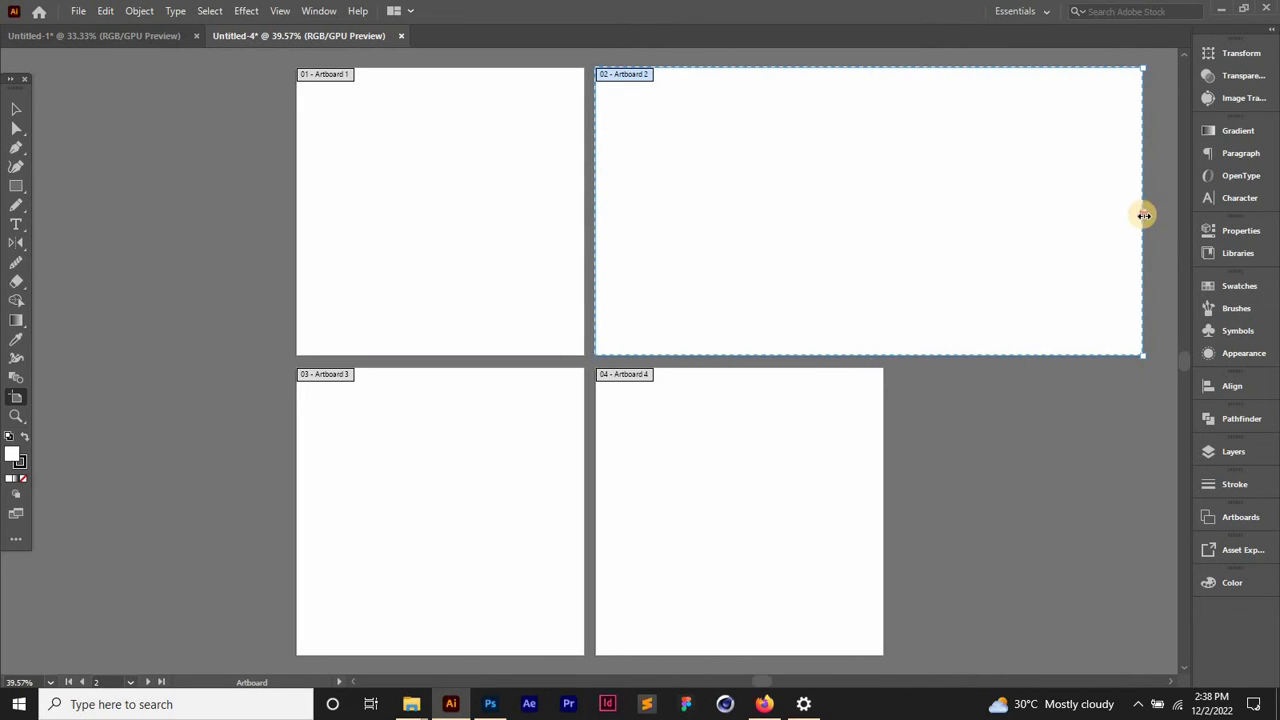
pyautogui.scroll(-3)
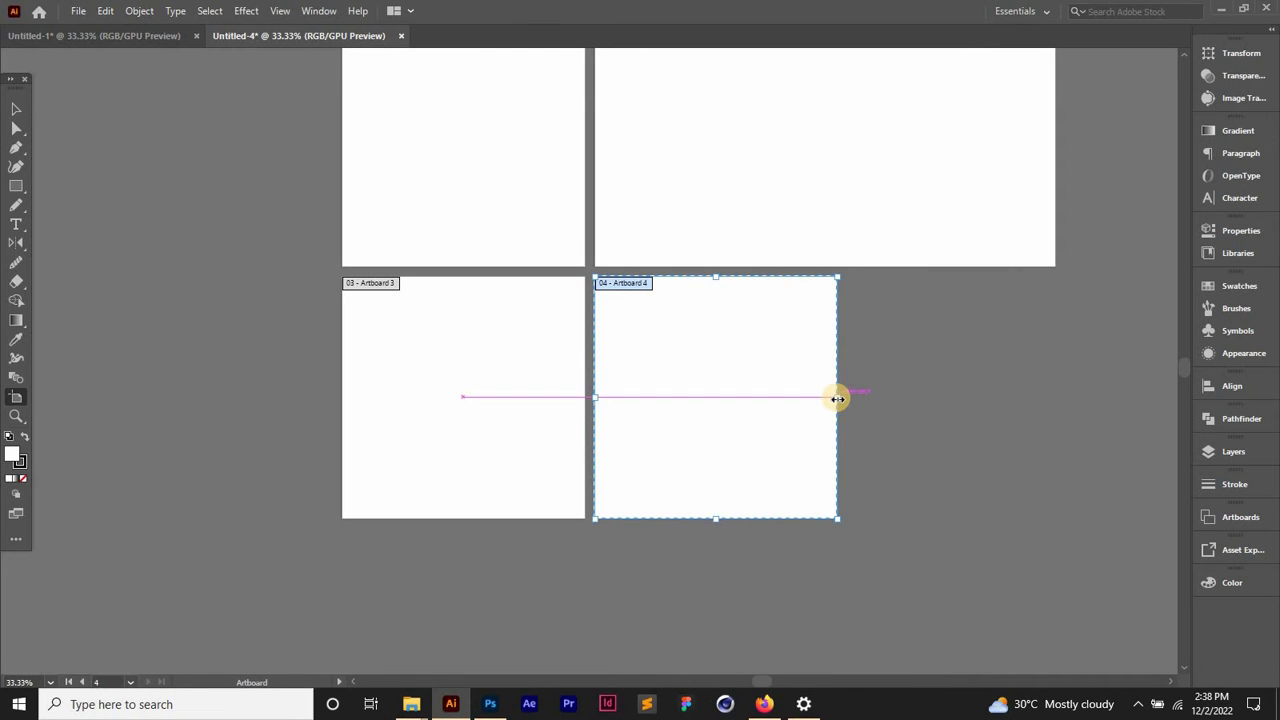
# Drag Artboard 4's top edge down, then pull Artboard 2's bottom edge down to meet it.
pyautogui.moveTo(836, 396); pyautogui.dragTo(818, 392)
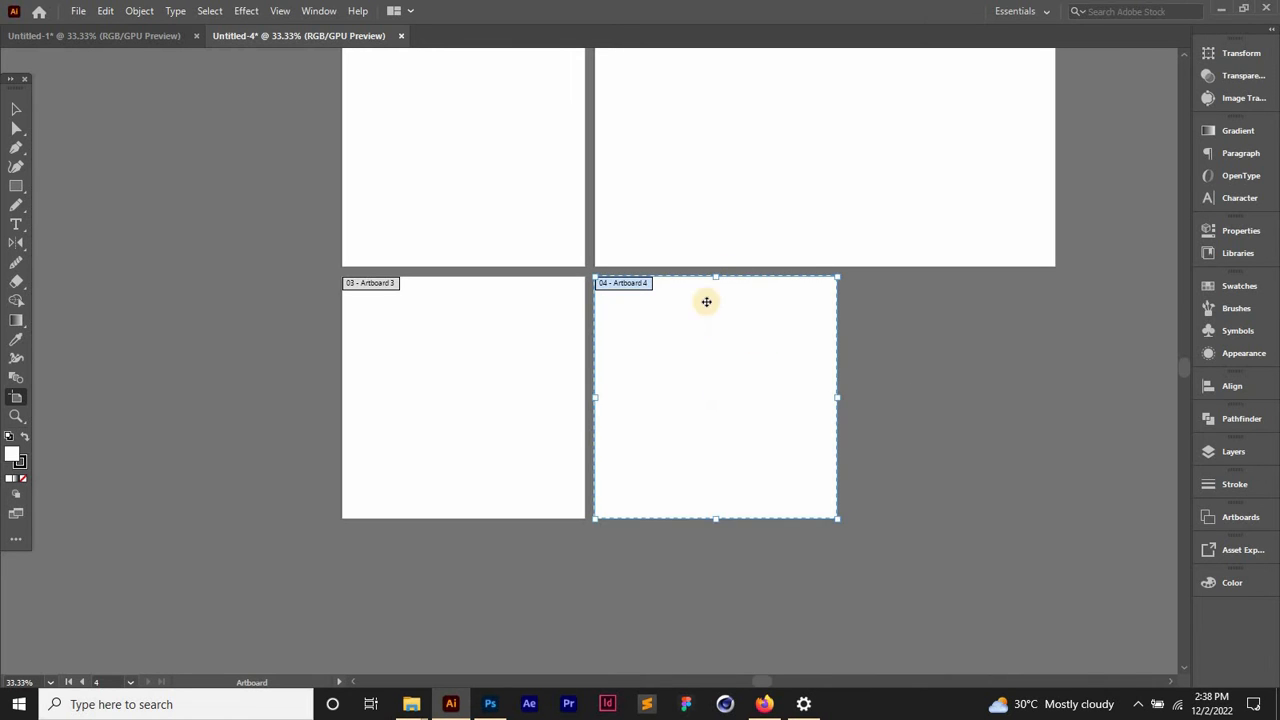
pyautogui.moveTo(706, 300); pyautogui.dragTo(708, 384)
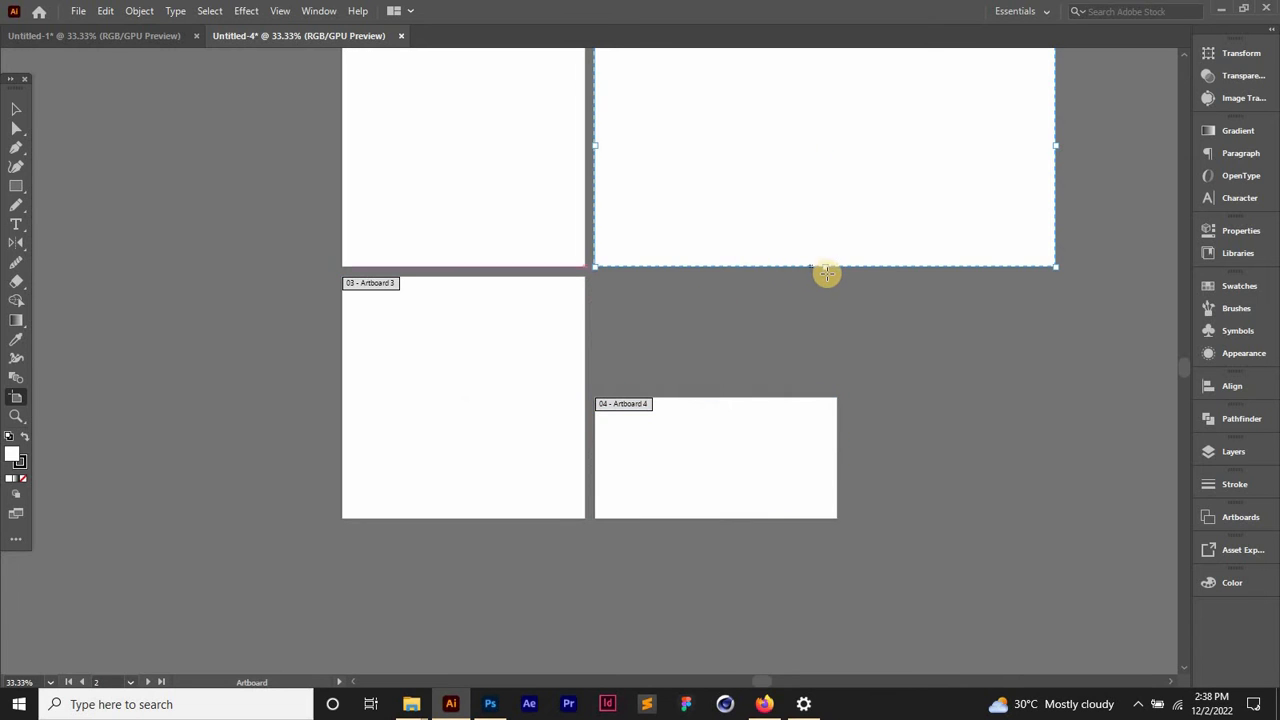
pyautogui.moveTo(828, 272); pyautogui.dragTo(820, 336)
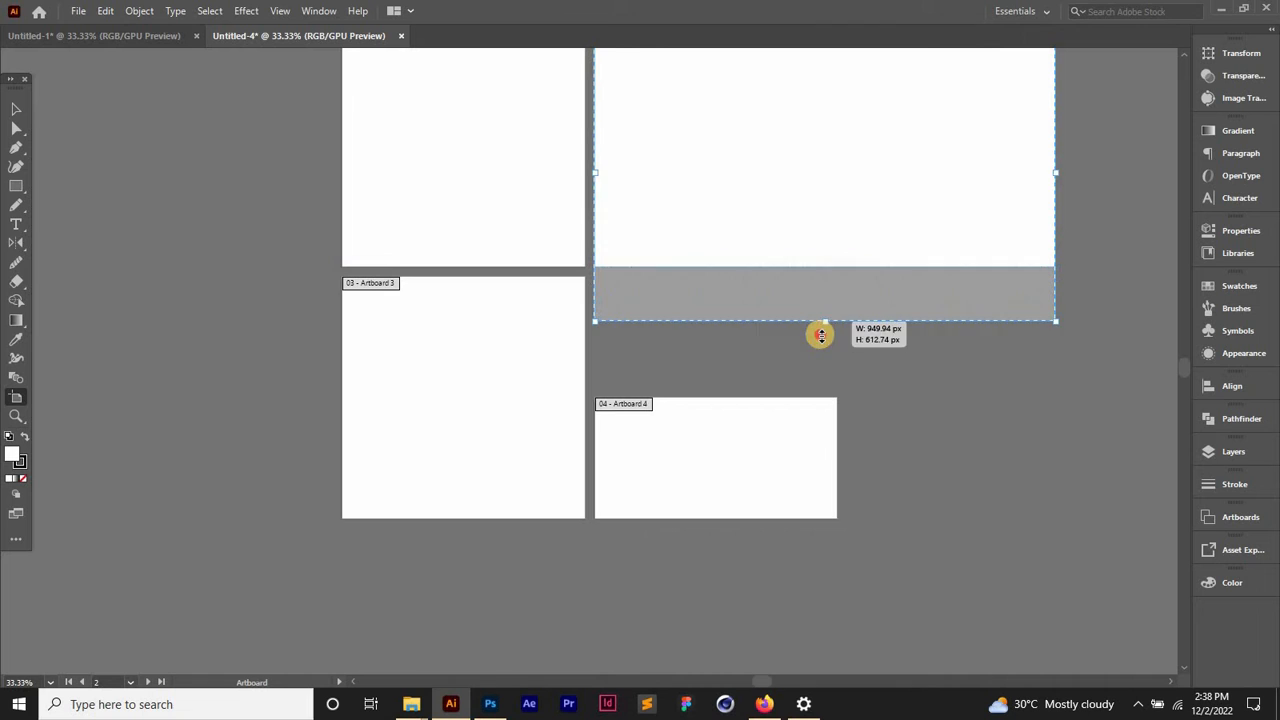
pyautogui.moveTo(820, 334); pyautogui.dragTo(814, 384)
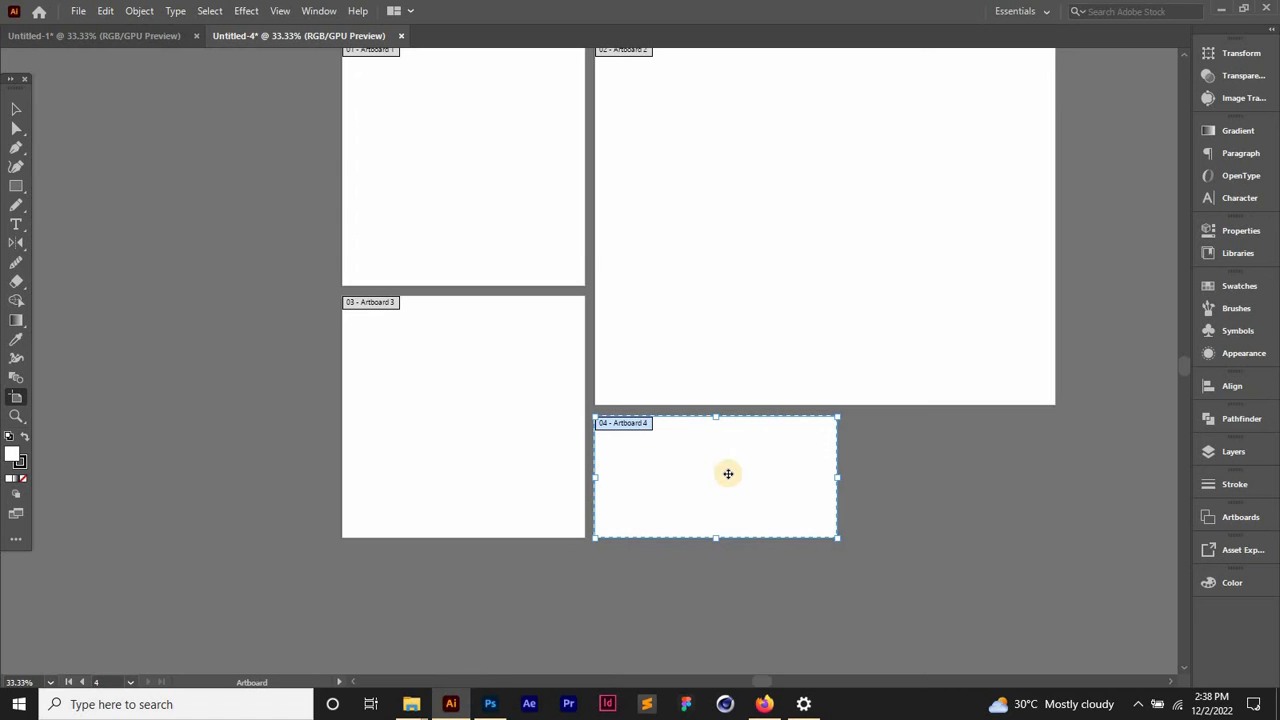
pyautogui.moveTo(730, 478)
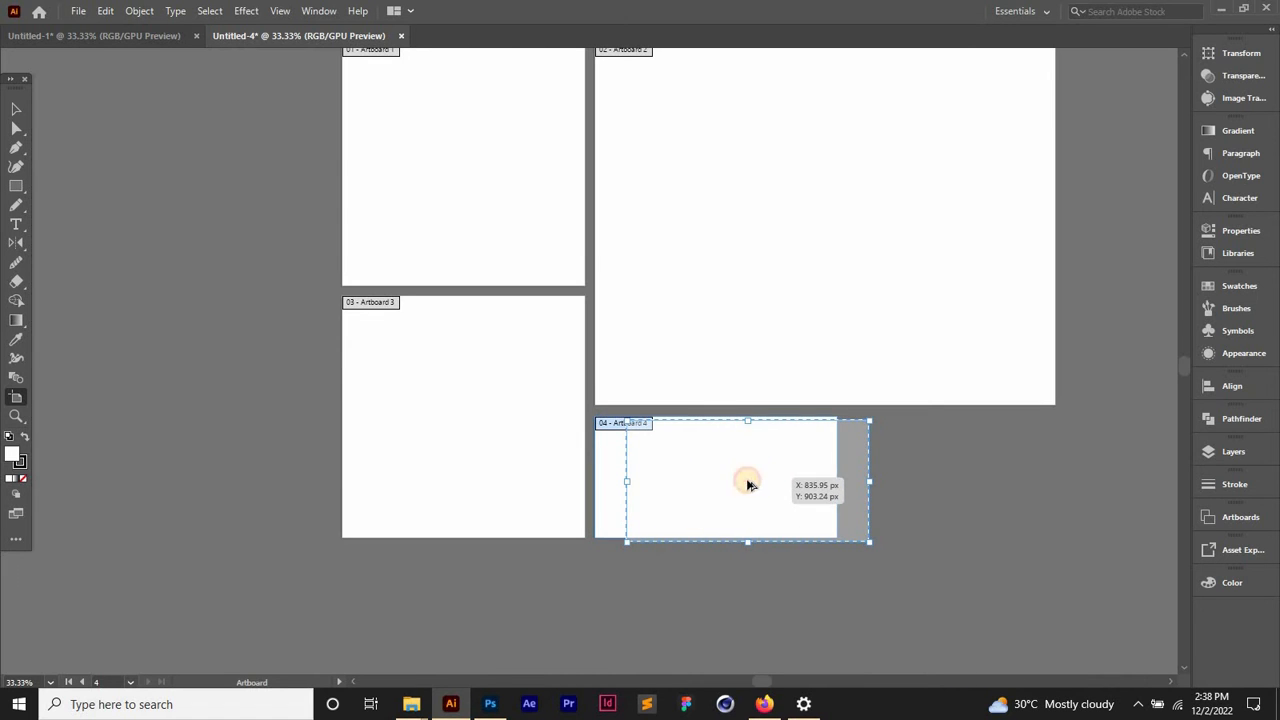
# Alt-drag a copy of Artboard 4 beside it and widen Artboard 2 to span both.
pyautogui.moveTo(748, 480); pyautogui.dragTo(768, 500)
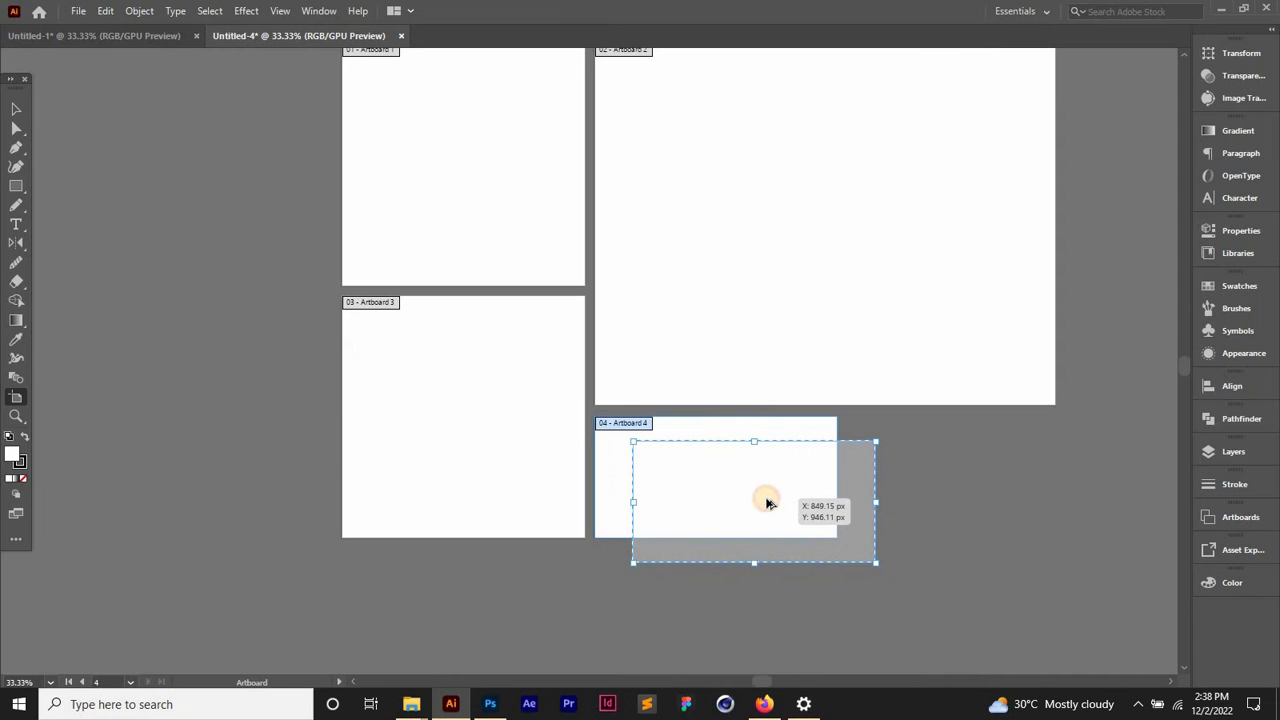
pyautogui.moveTo(764, 500); pyautogui.dragTo(780, 482)
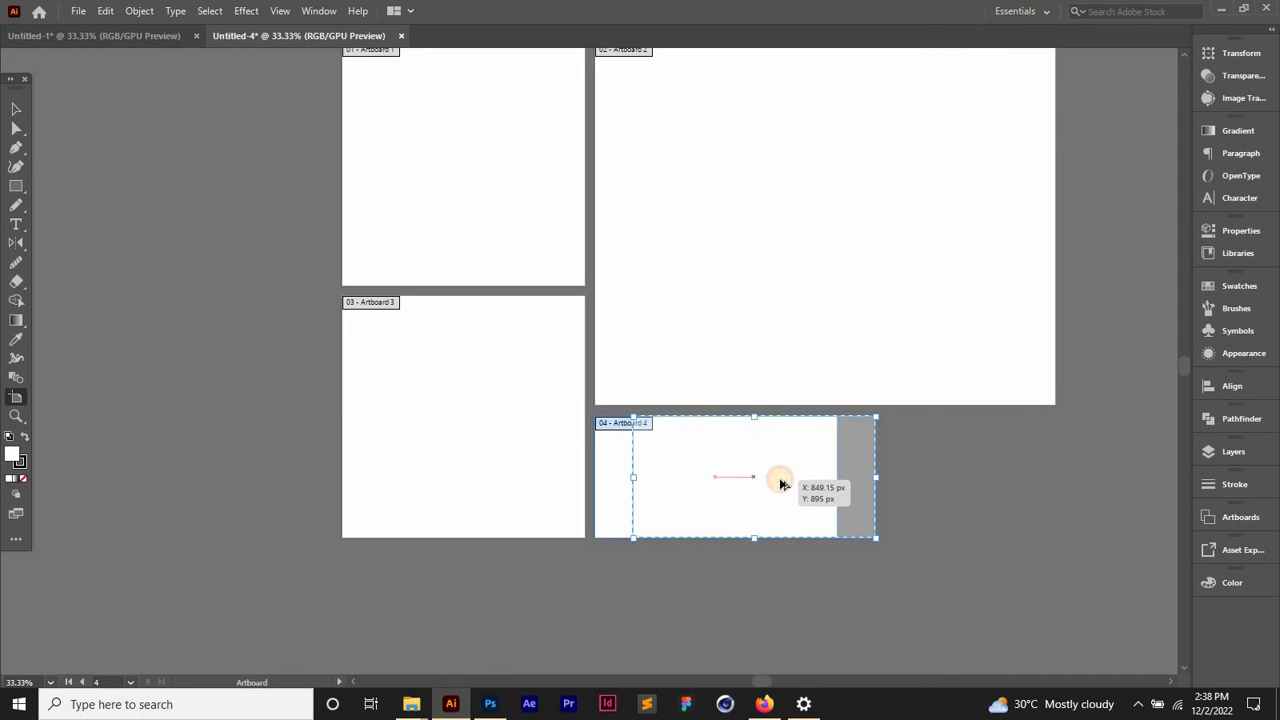
pyautogui.moveTo(780, 478); pyautogui.dragTo(978, 482)
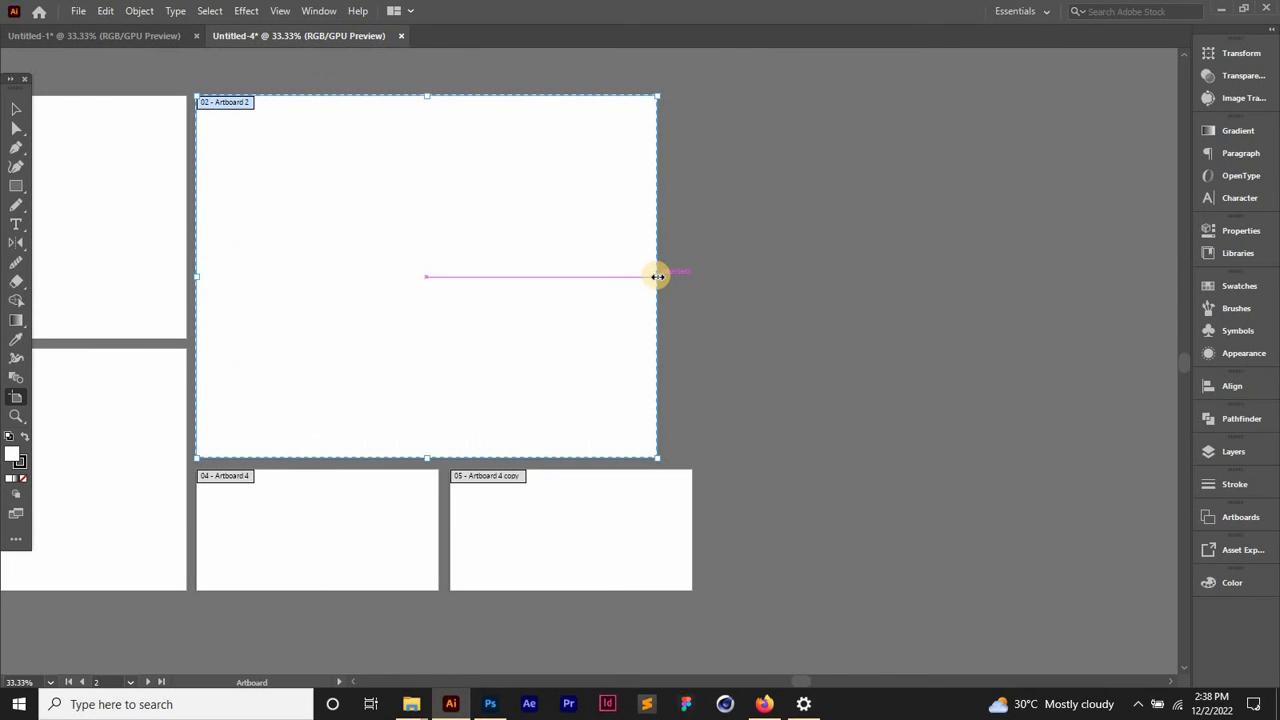
pyautogui.moveTo(656, 276); pyautogui.dragTo(692, 276)
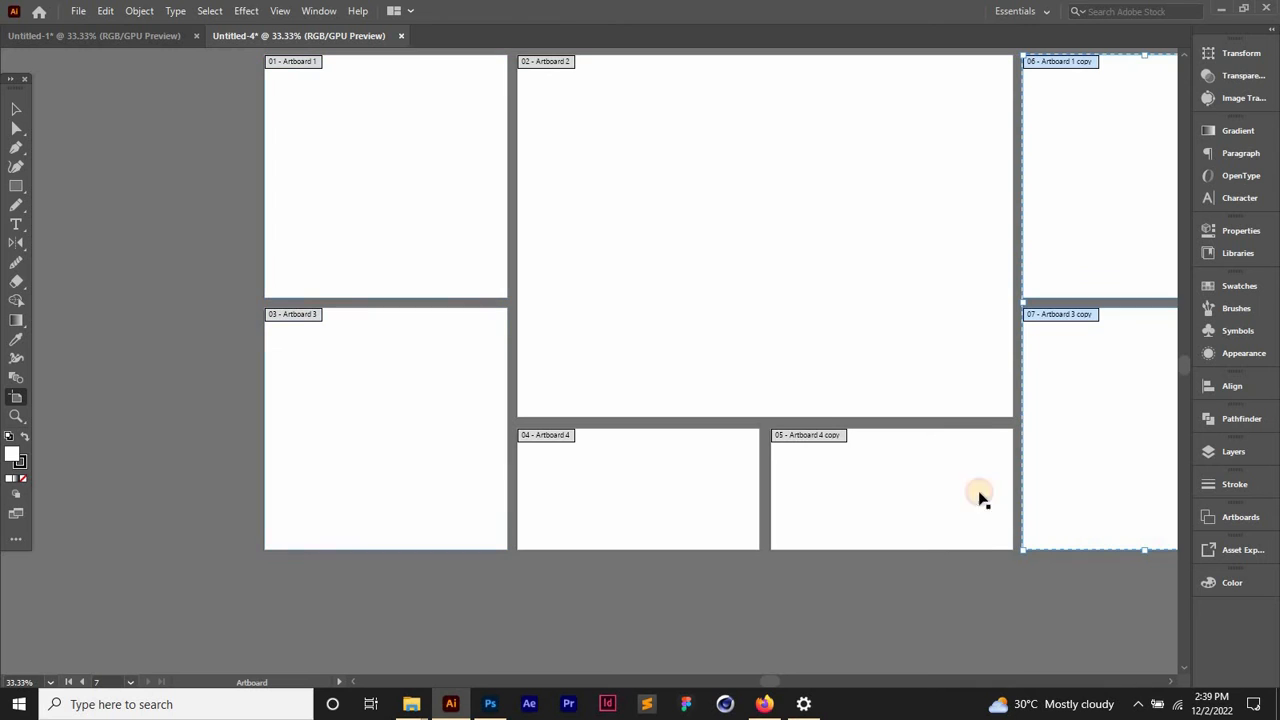
pyautogui.moveTo(968, 576)
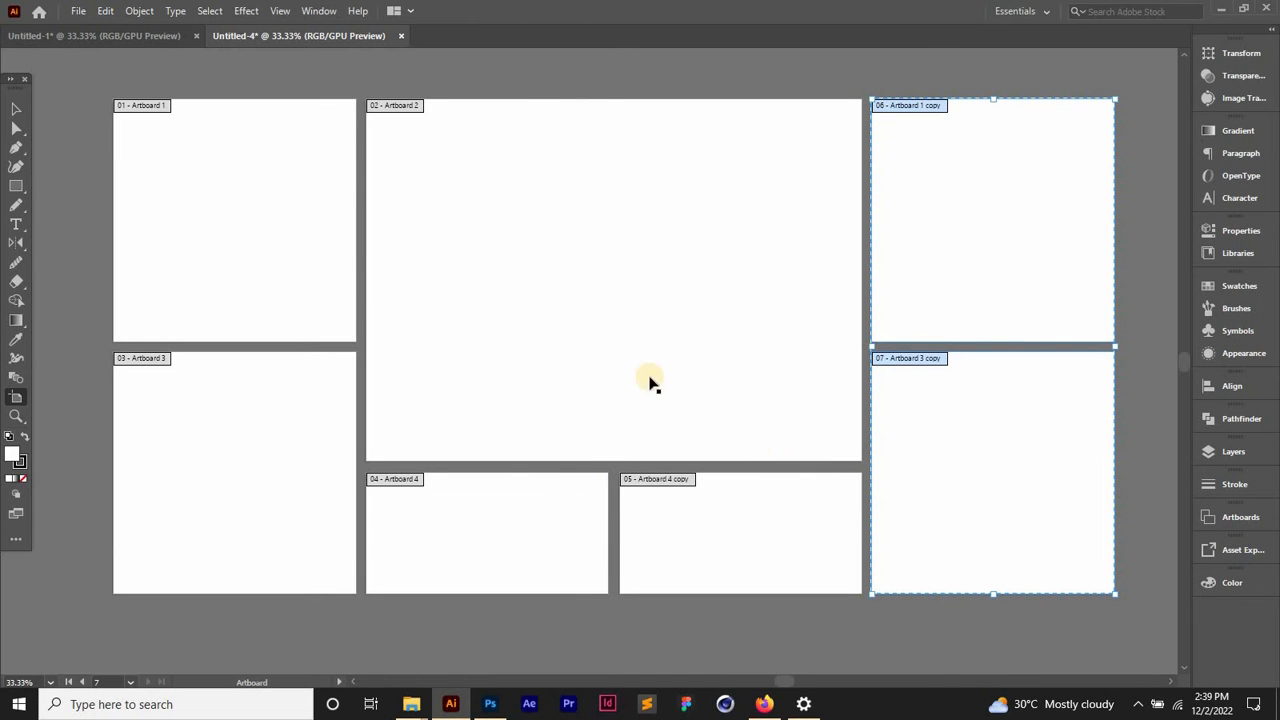
pyautogui.moveTo(760, 372)
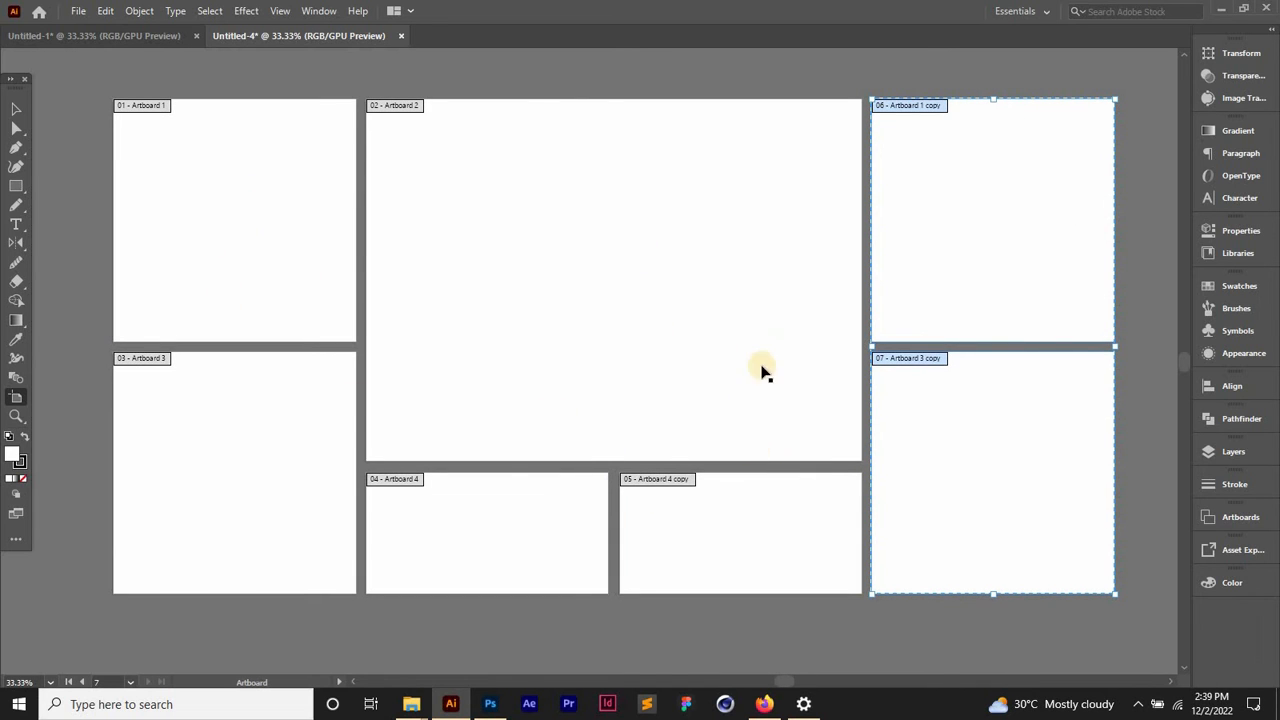
pyautogui.moveTo(570, 530)
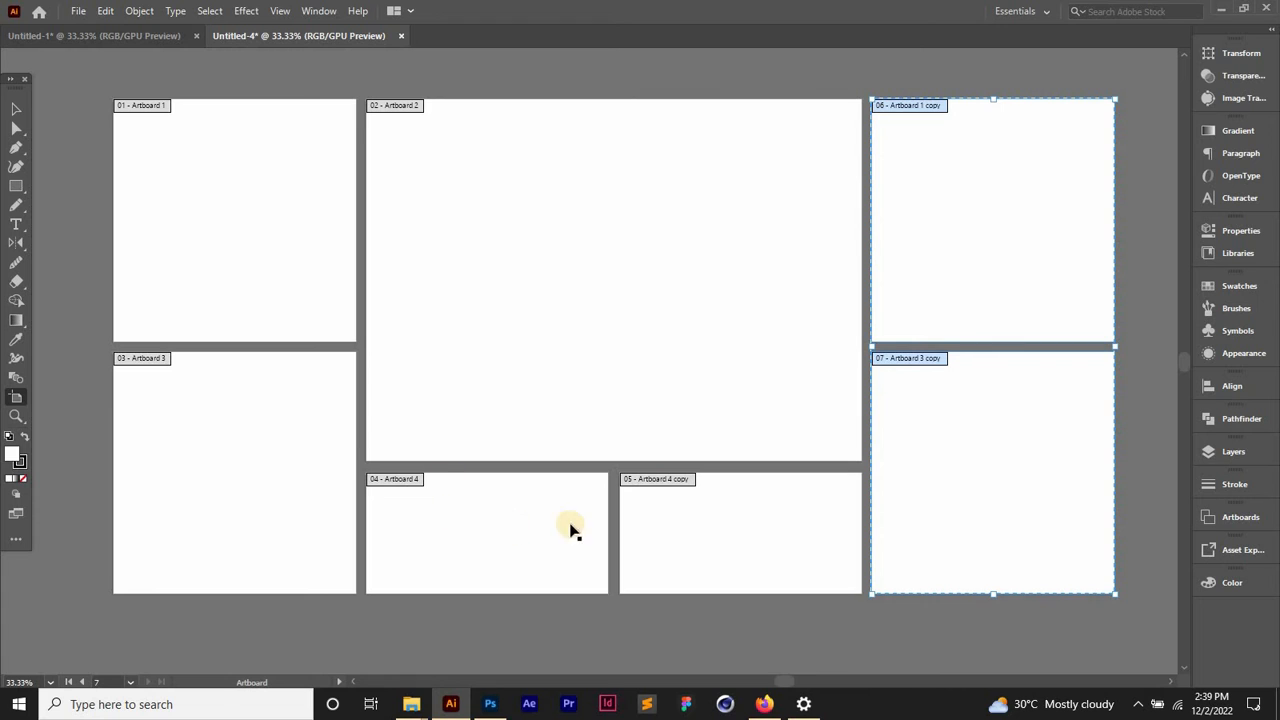
pyautogui.moveTo(144, 328)
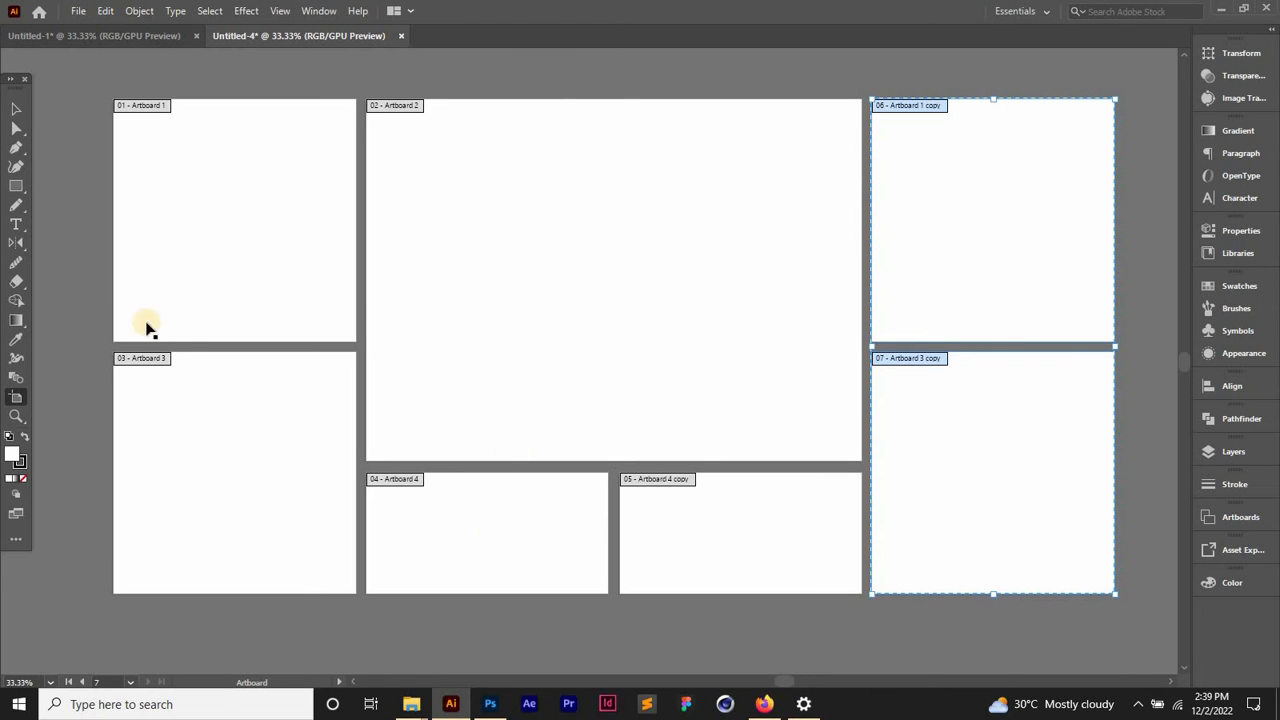
pyautogui.moveTo(394, 258)
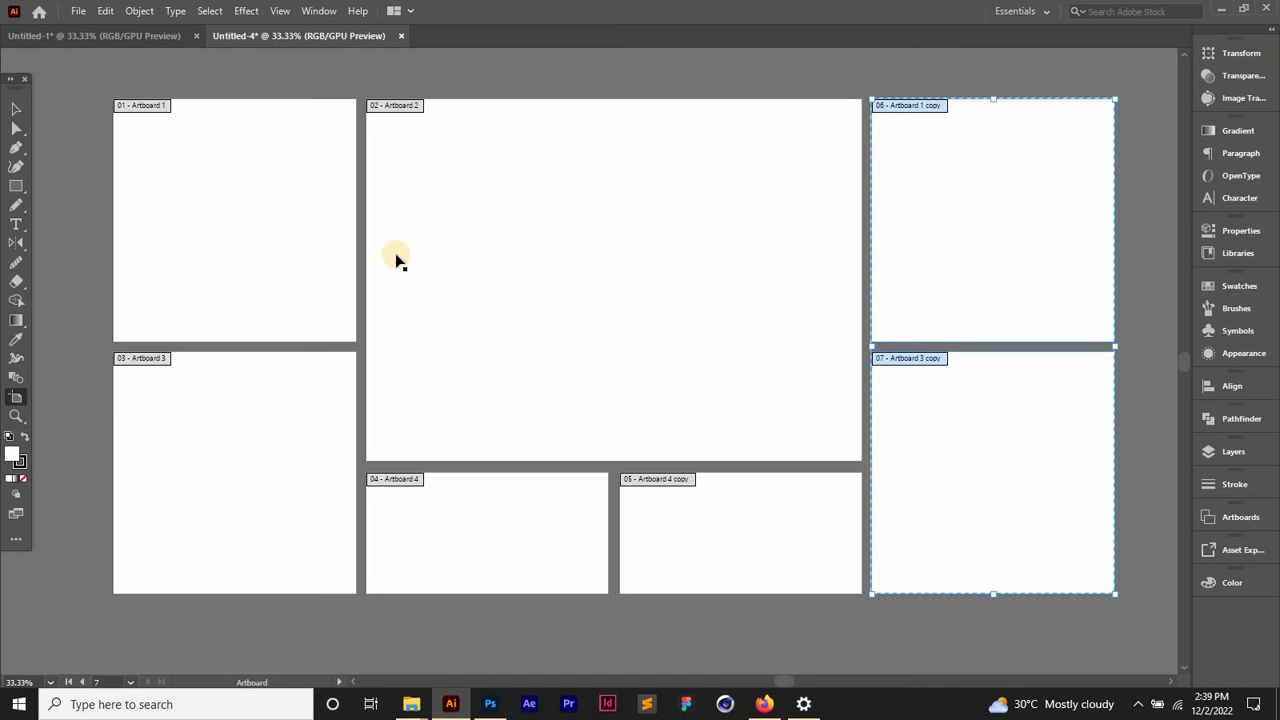
pyautogui.moveTo(12, 130)
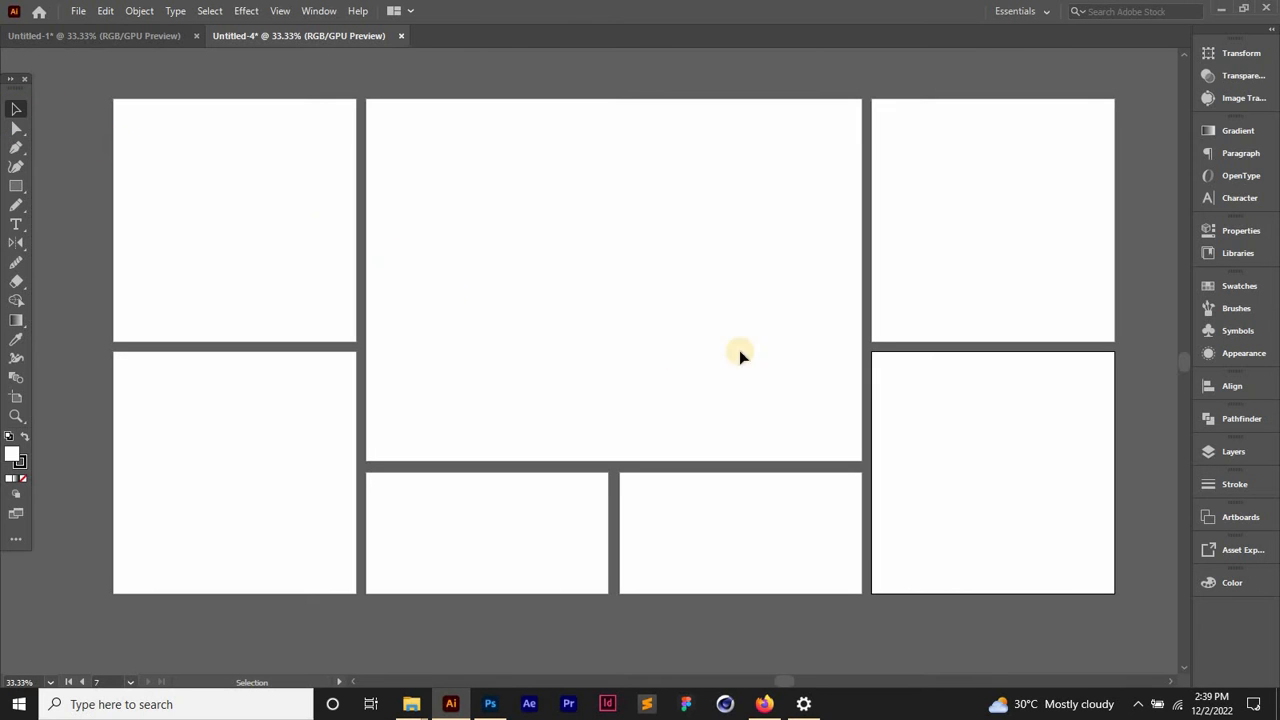
pyautogui.moveTo(876, 262)
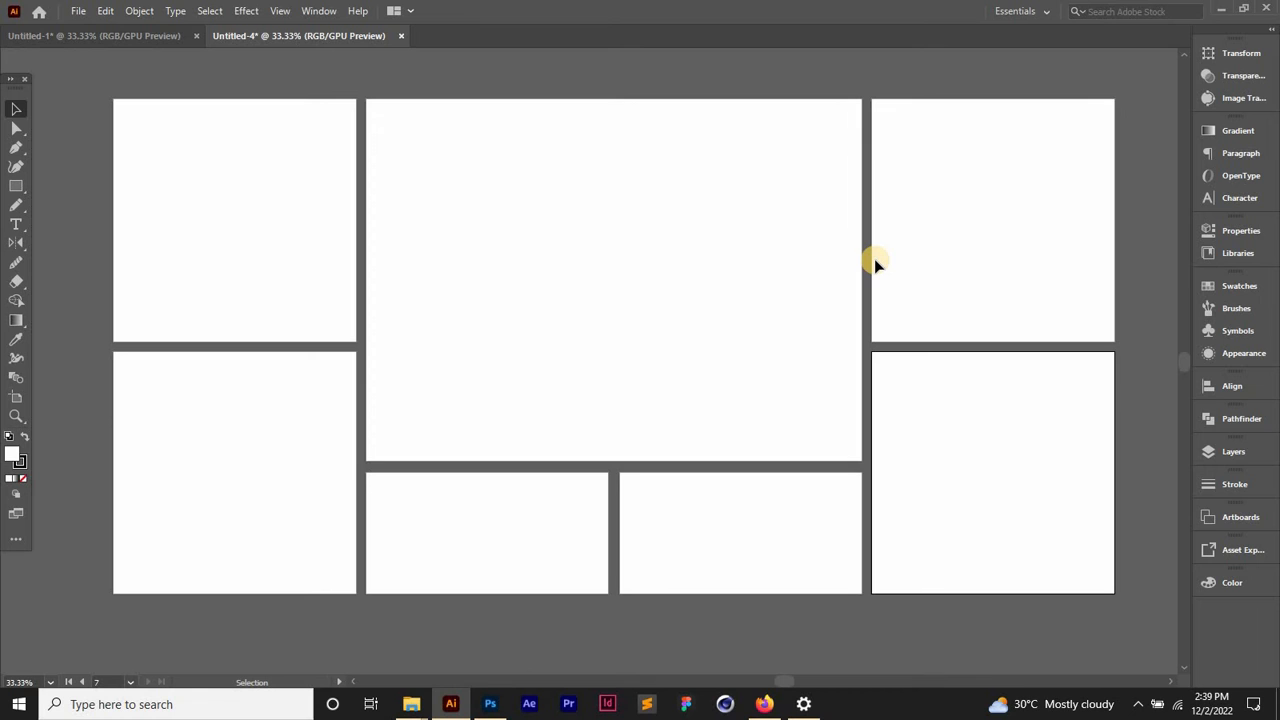
pyautogui.moveTo(712, 316)
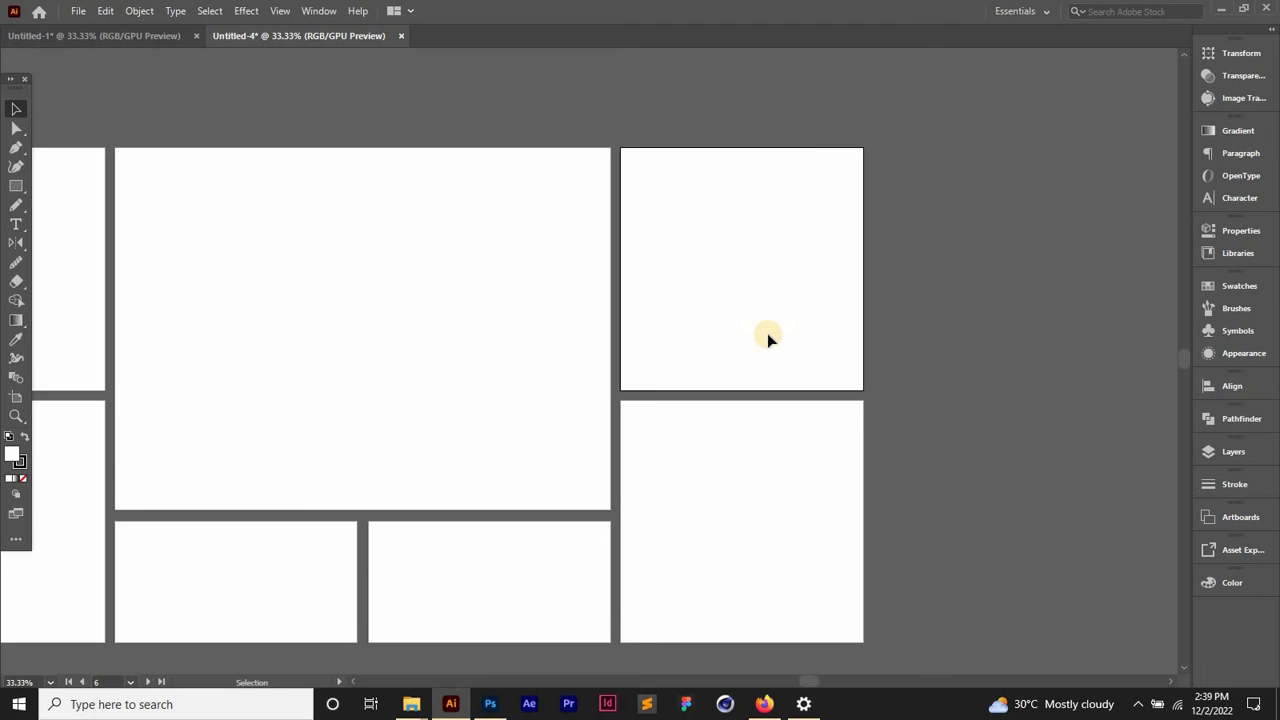
pyautogui.moveTo(670, 324)
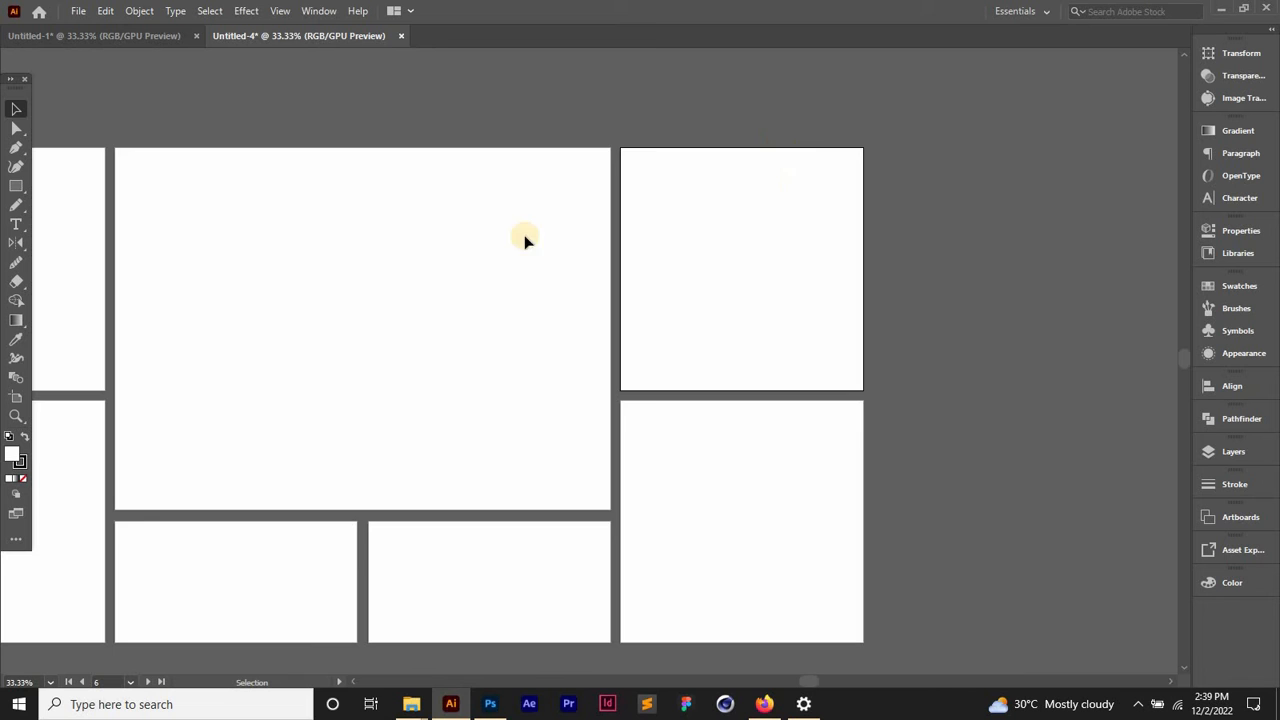
# Show the Artboards panel from the Window menu, listing all seven artboards.
pyautogui.click(338, 12)
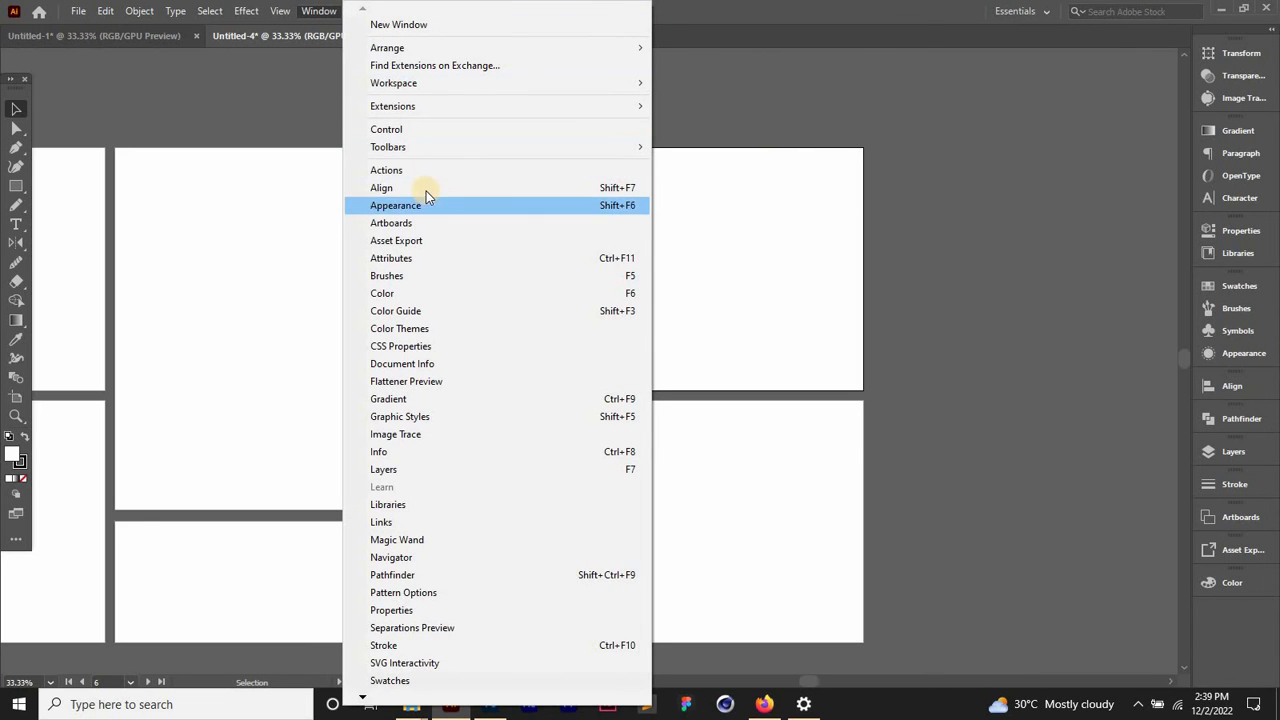
pyautogui.moveTo(382, 228)
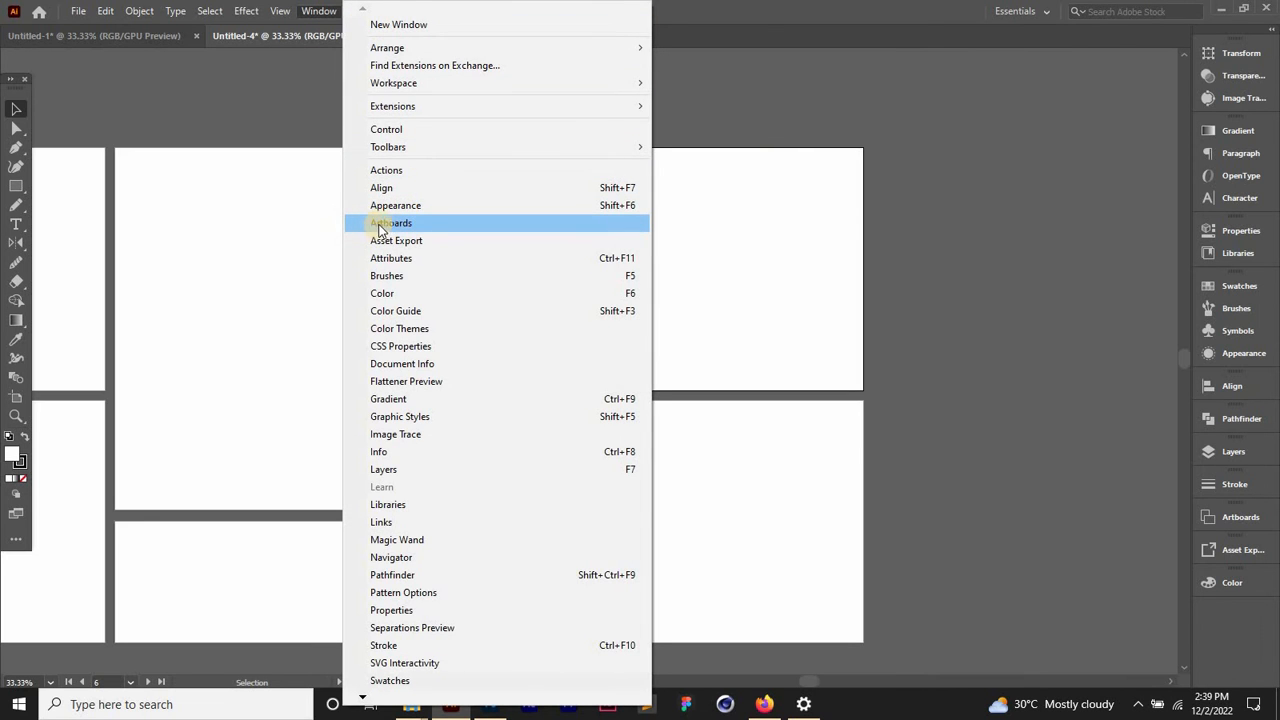
pyautogui.click(392, 222)
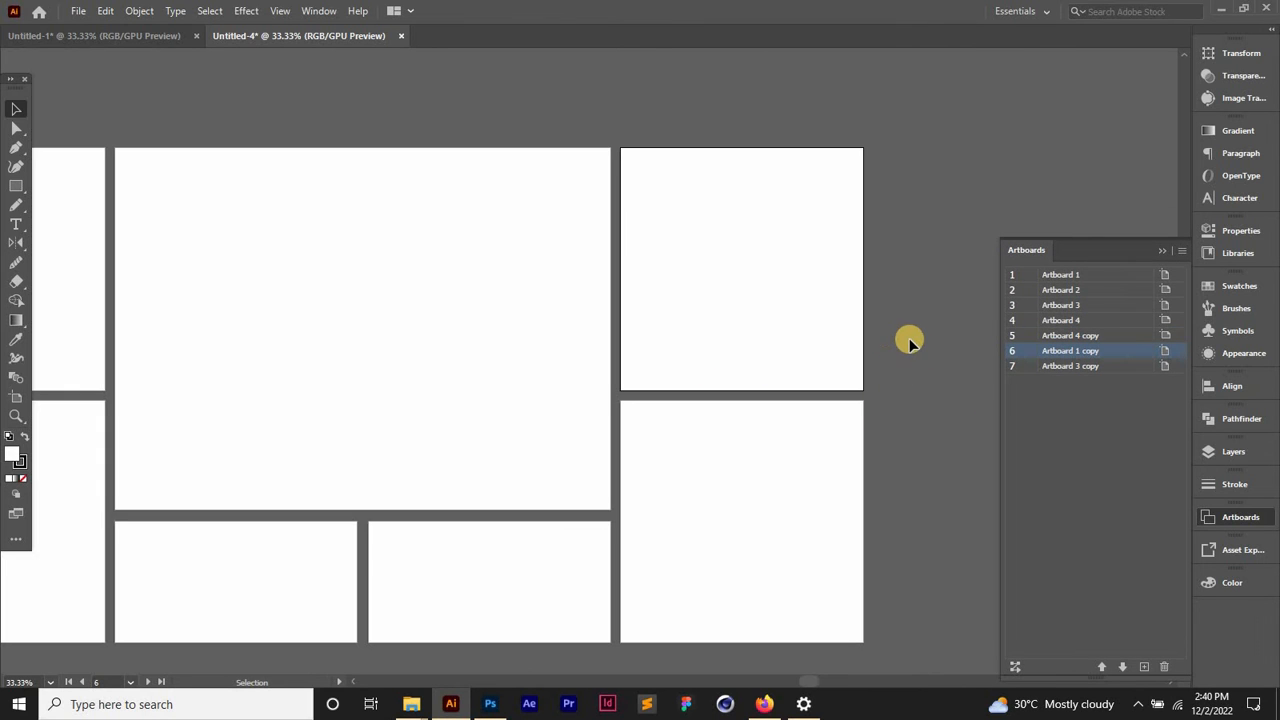
pyautogui.moveTo(780, 270)
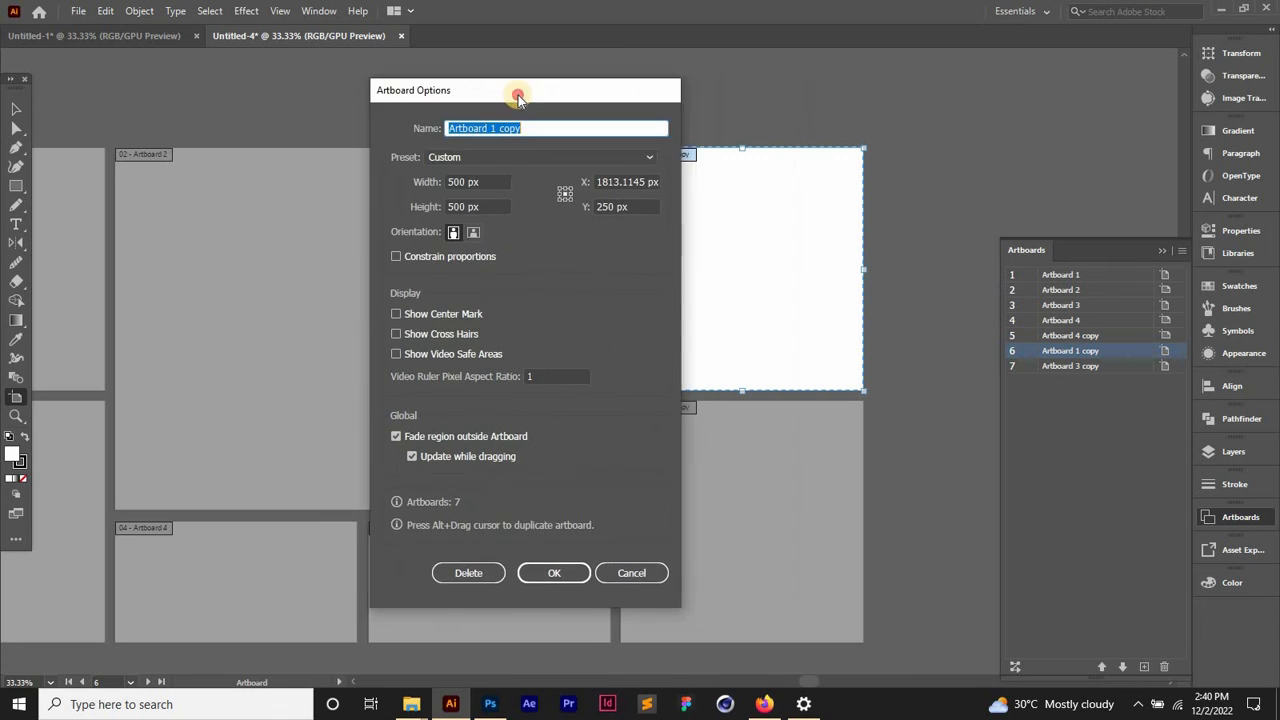
# Set Artboard 1 copy's width to 1000 px in Artboard Options and apply it.
pyautogui.moveTo(518, 90); pyautogui.dragTo(428, 88)
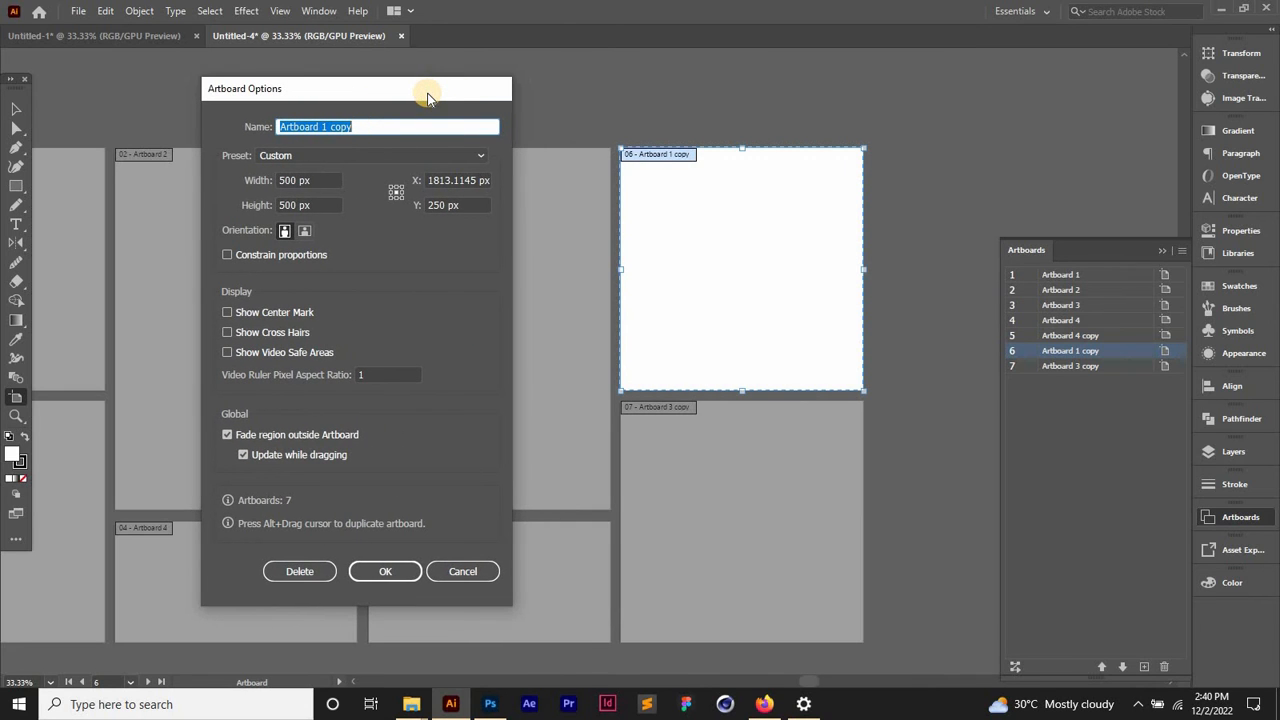
pyautogui.moveTo(776, 510)
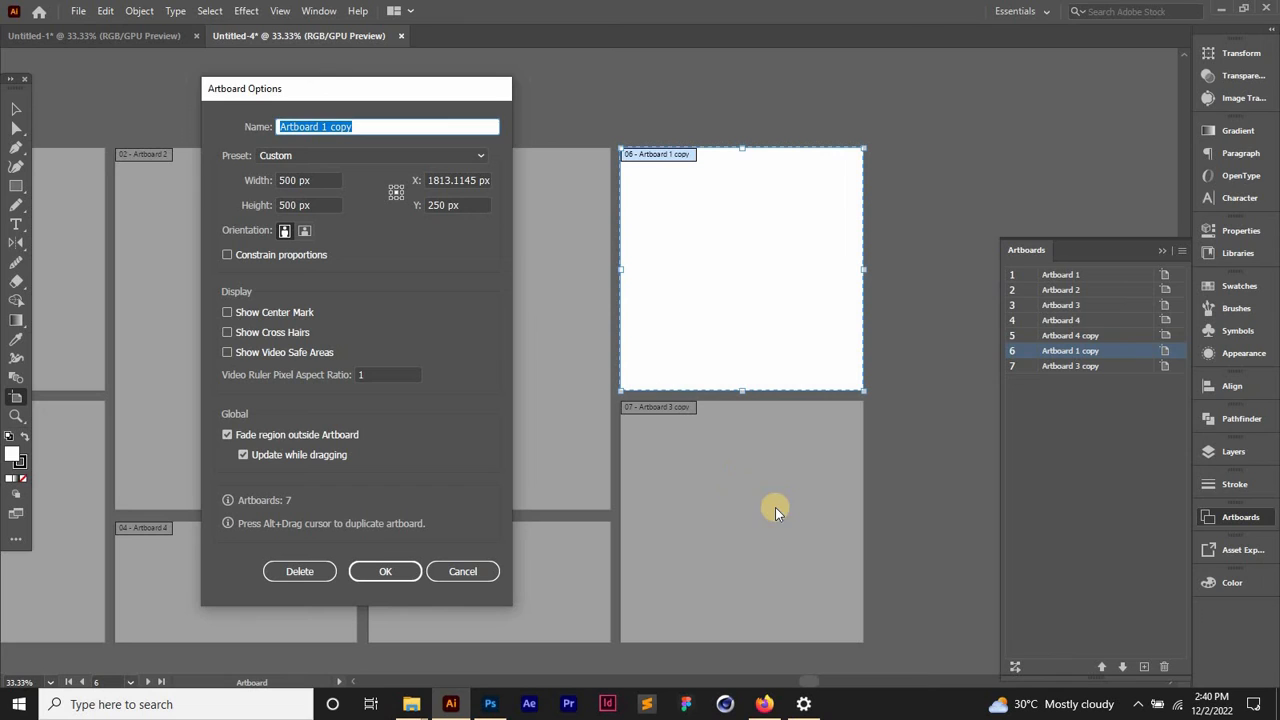
pyautogui.moveTo(772, 260)
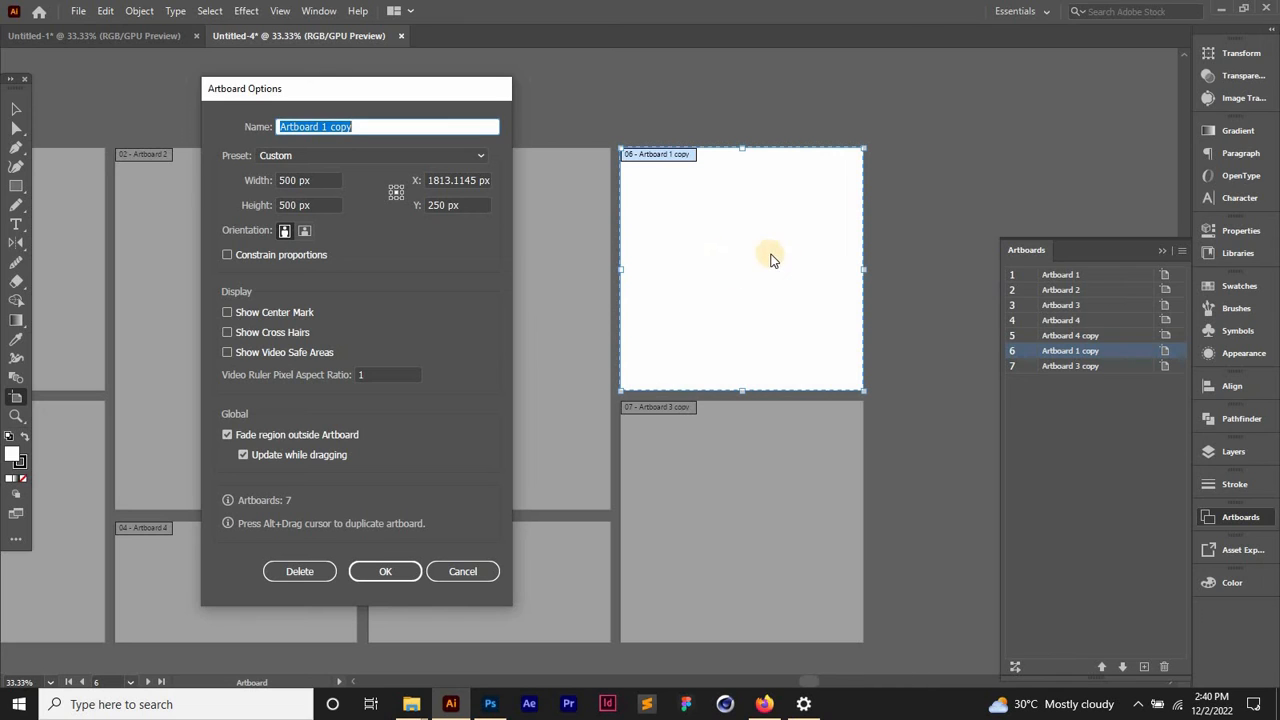
pyautogui.moveTo(550, 594)
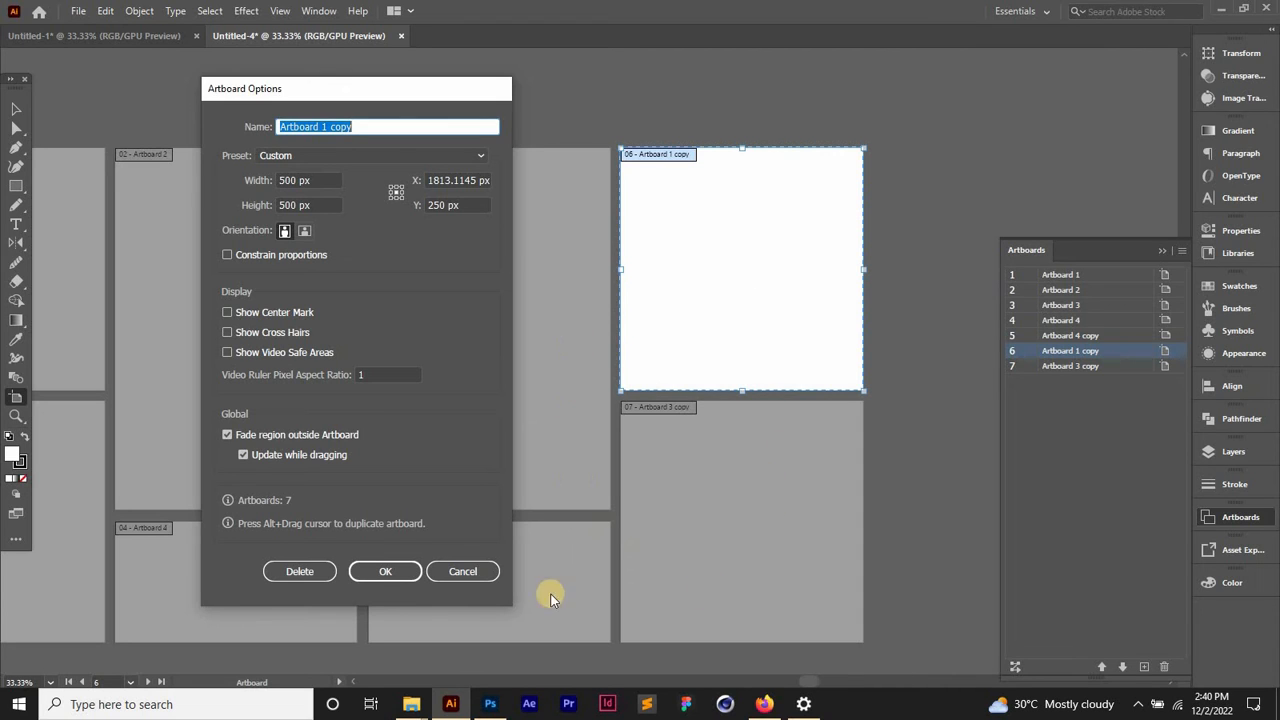
pyautogui.moveTo(668, 232)
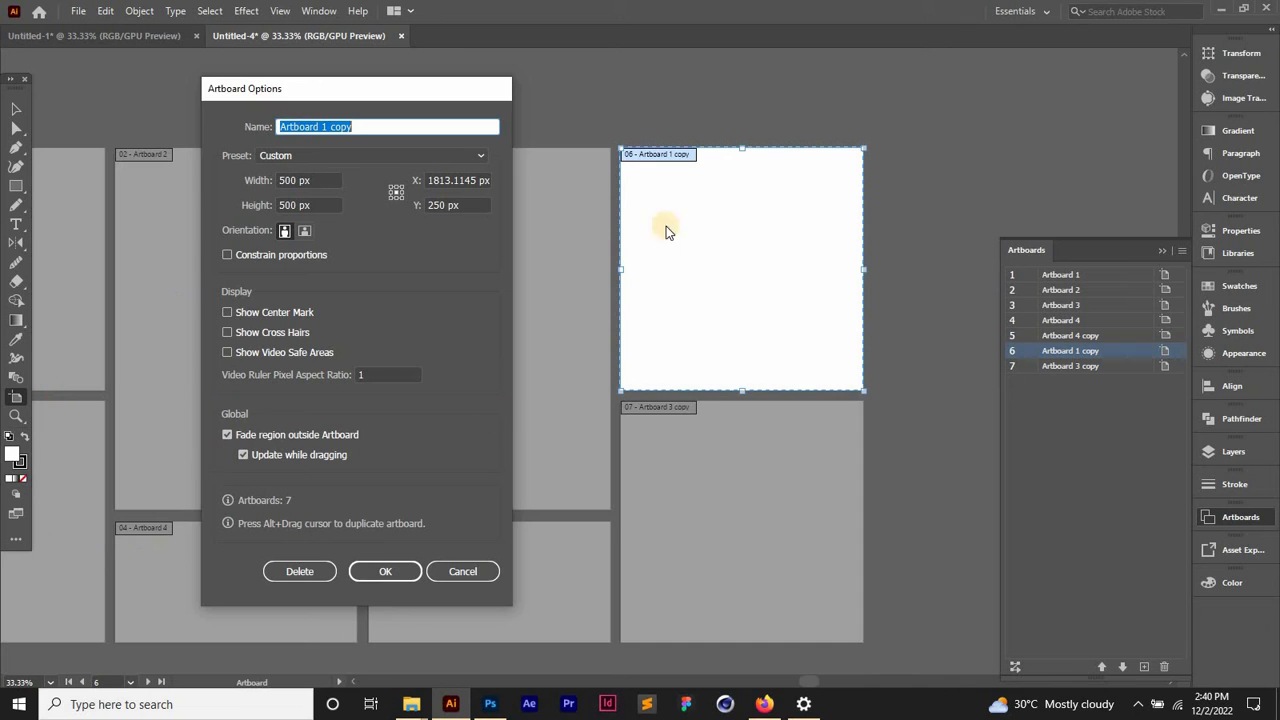
pyautogui.moveTo(328, 262)
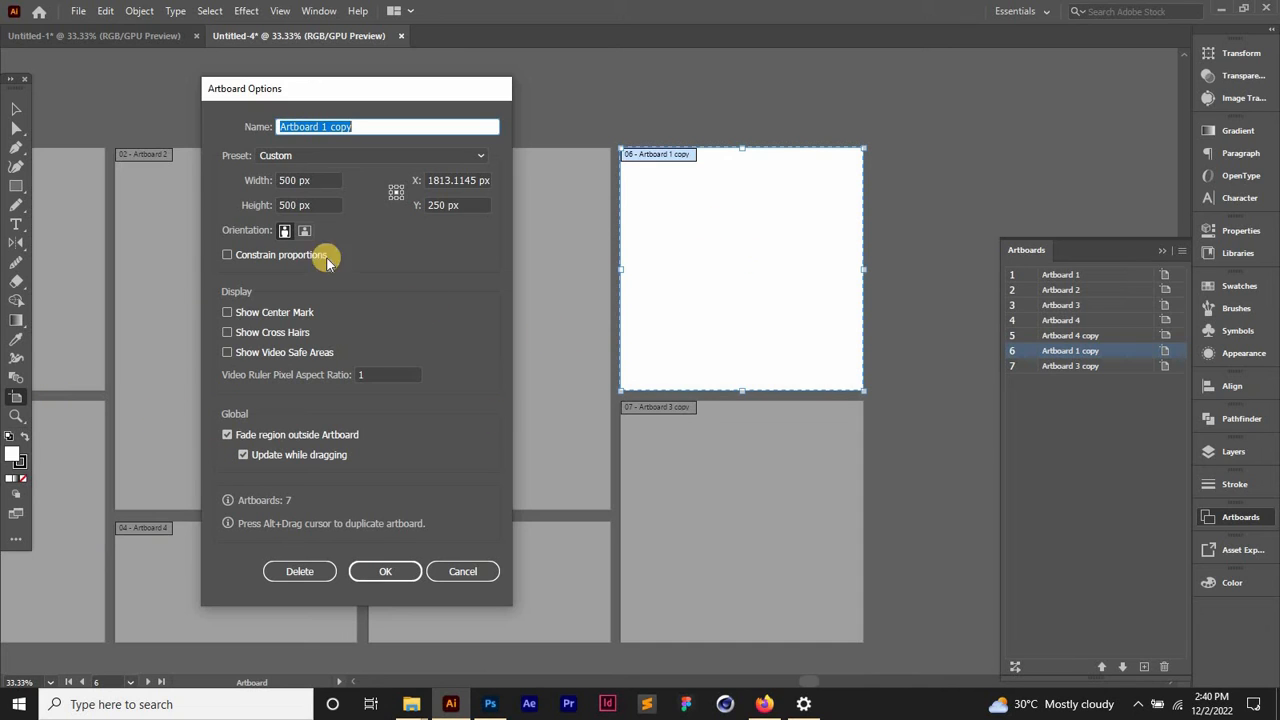
pyautogui.click(308, 180)
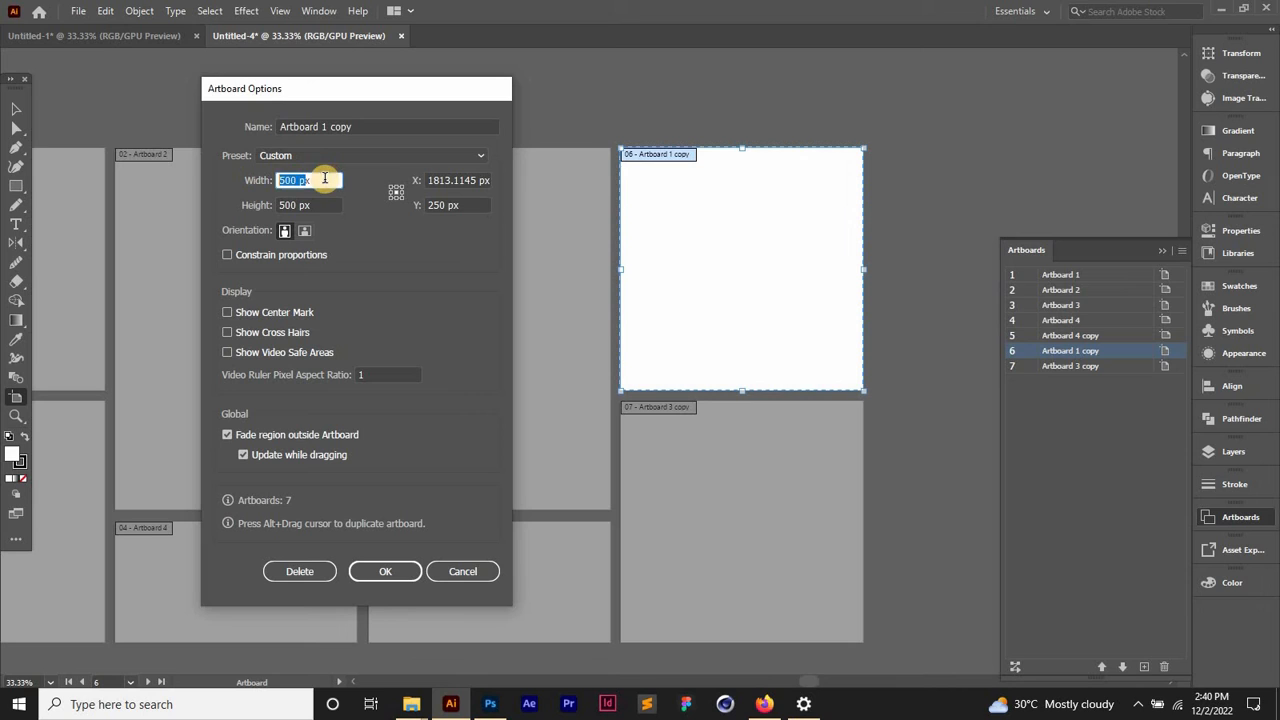
pyautogui.moveTo(228, 180)
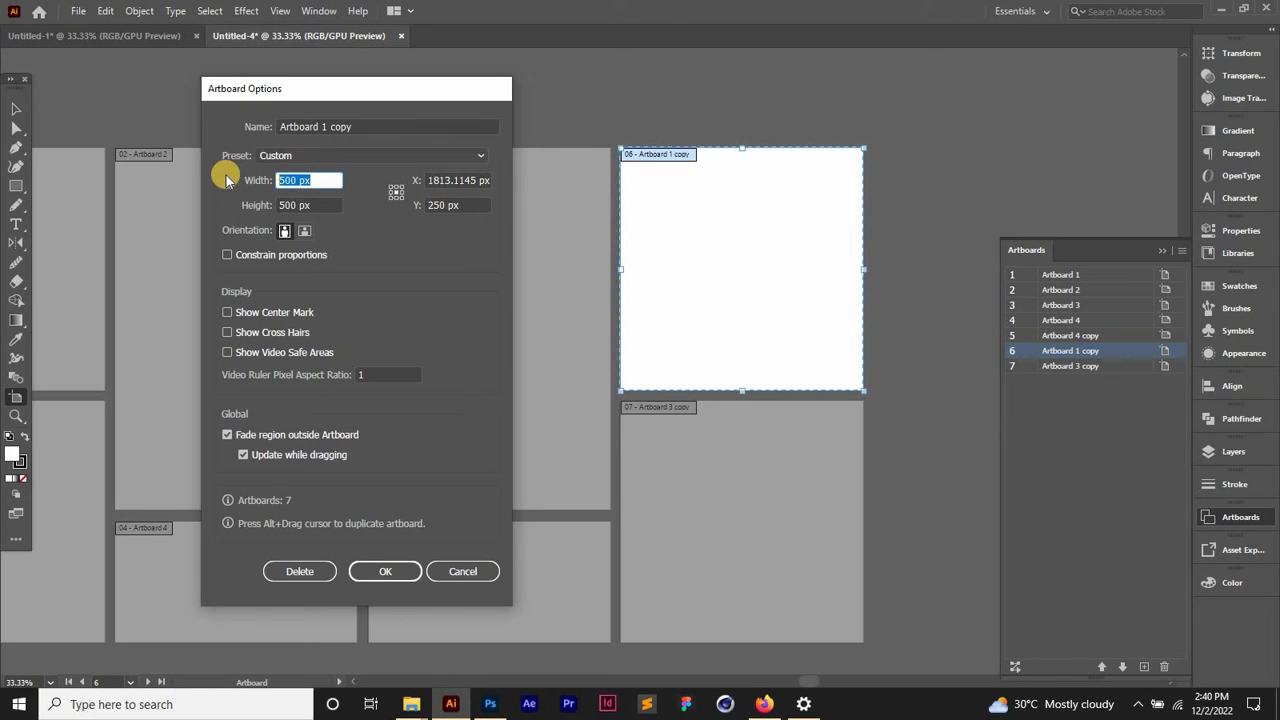
pyautogui.write('199')
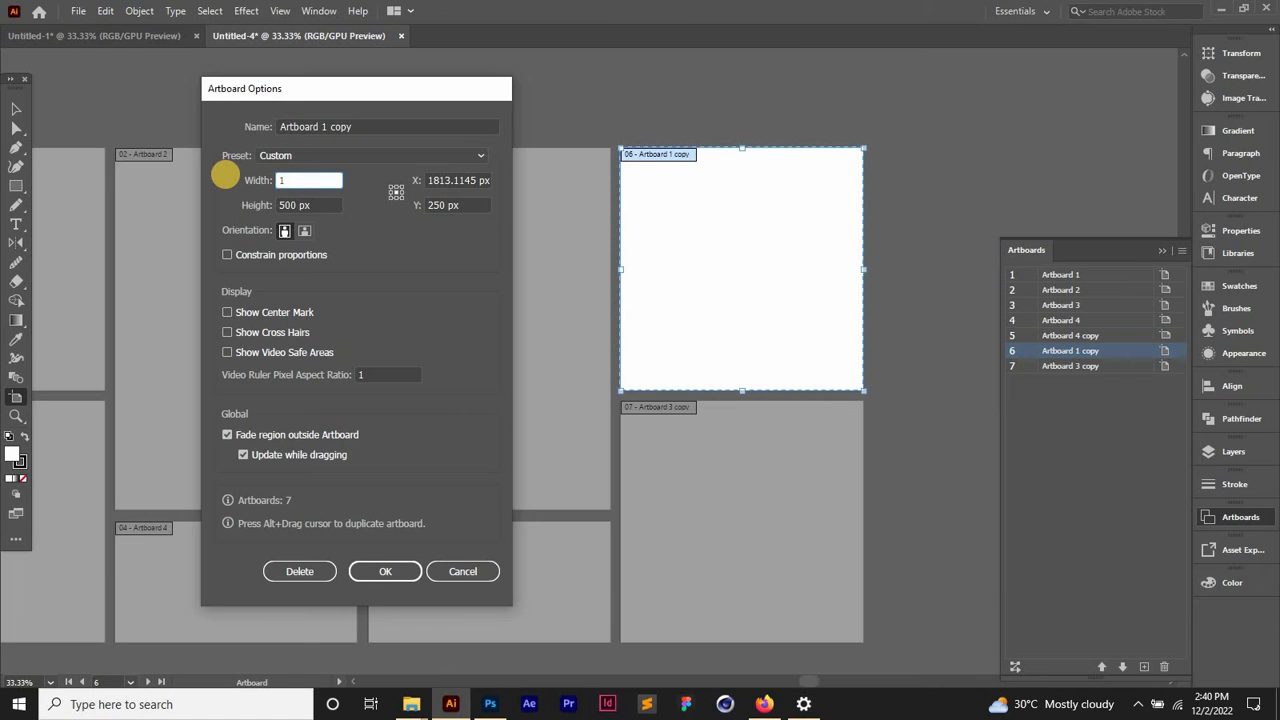
pyautogui.write('1000 px')
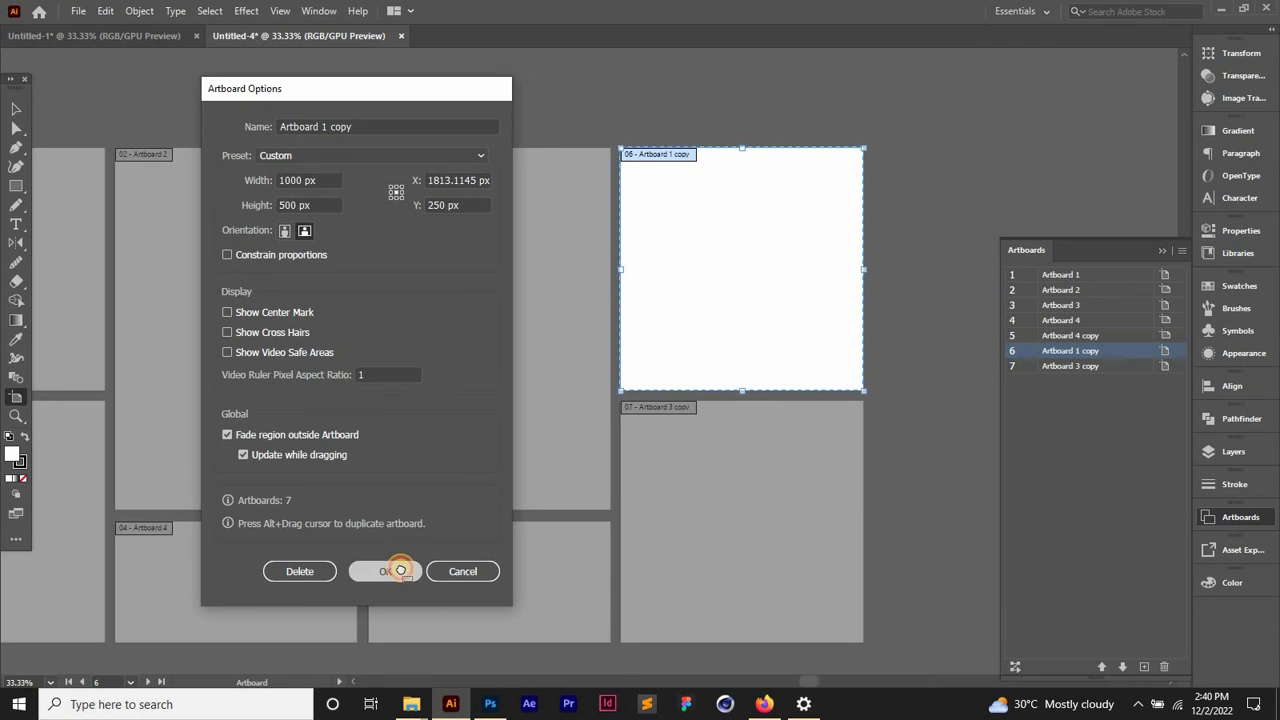
pyautogui.click(384, 572)
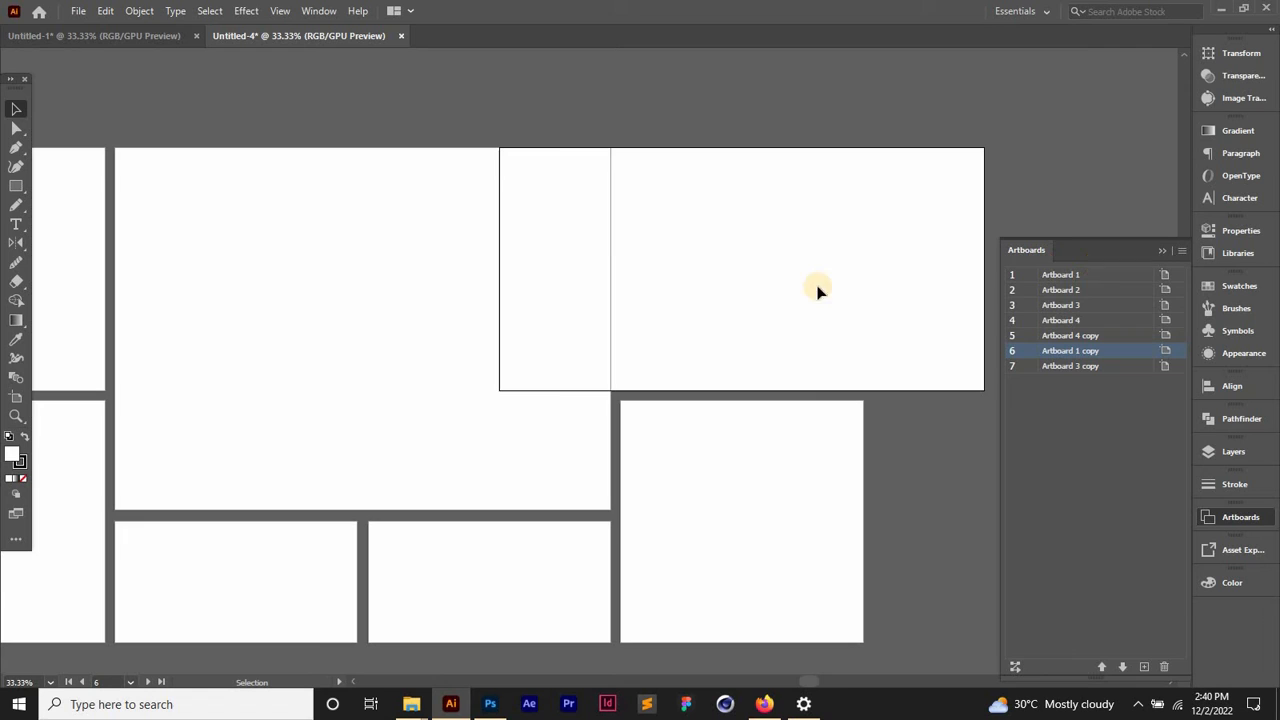
pyautogui.moveTo(740, 250)
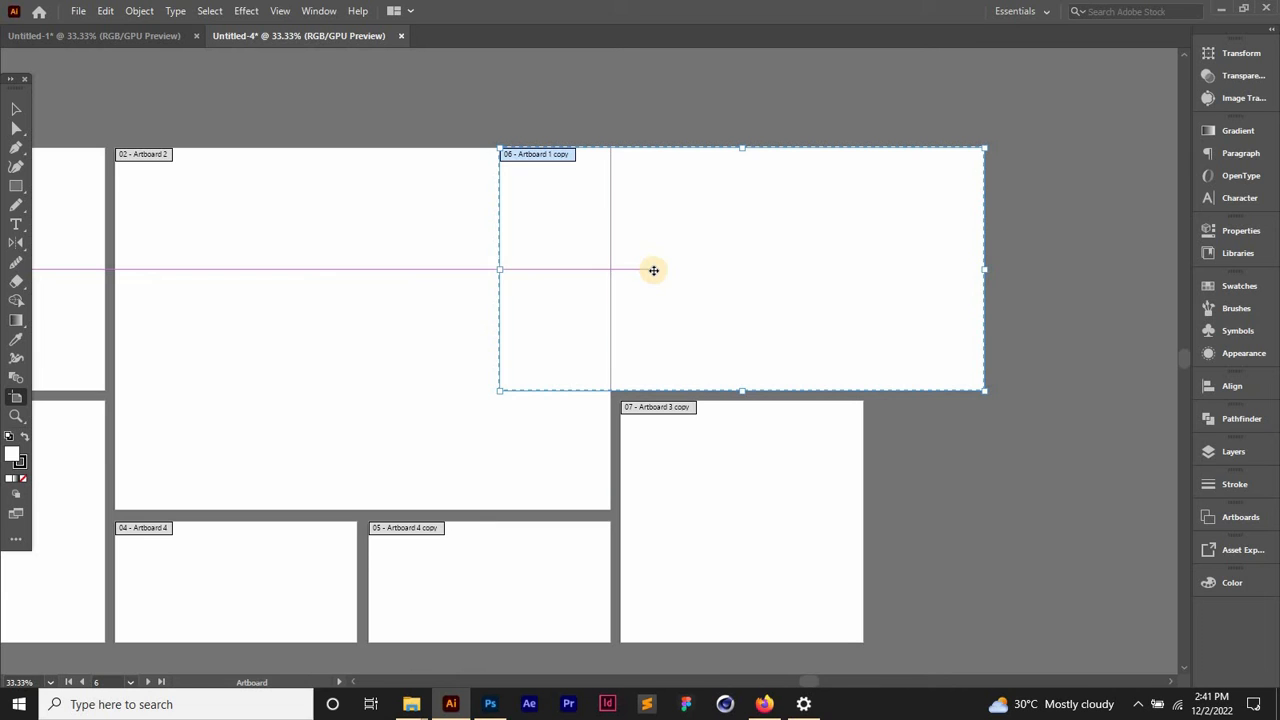
# Drag the 1000 px artboard right until it clears Artboard 2.
pyautogui.moveTo(652, 270); pyautogui.dragTo(778, 270)
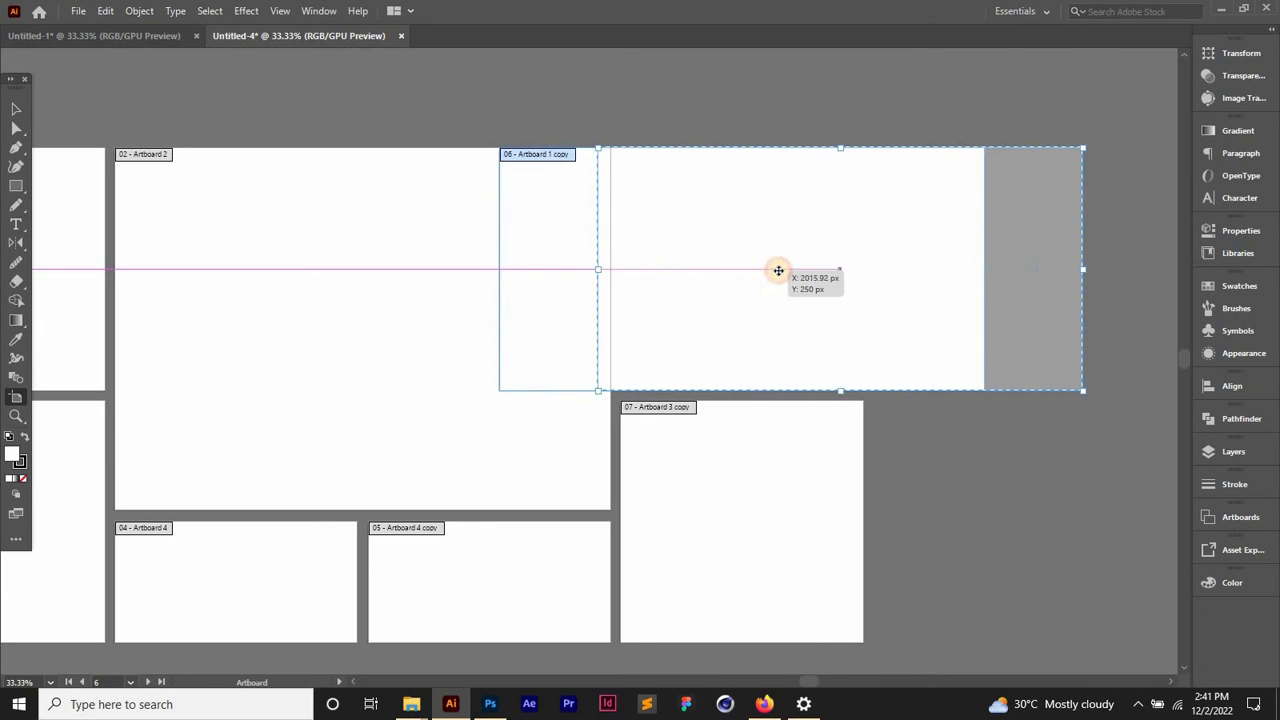
pyautogui.moveTo(778, 270); pyautogui.dragTo(788, 270)
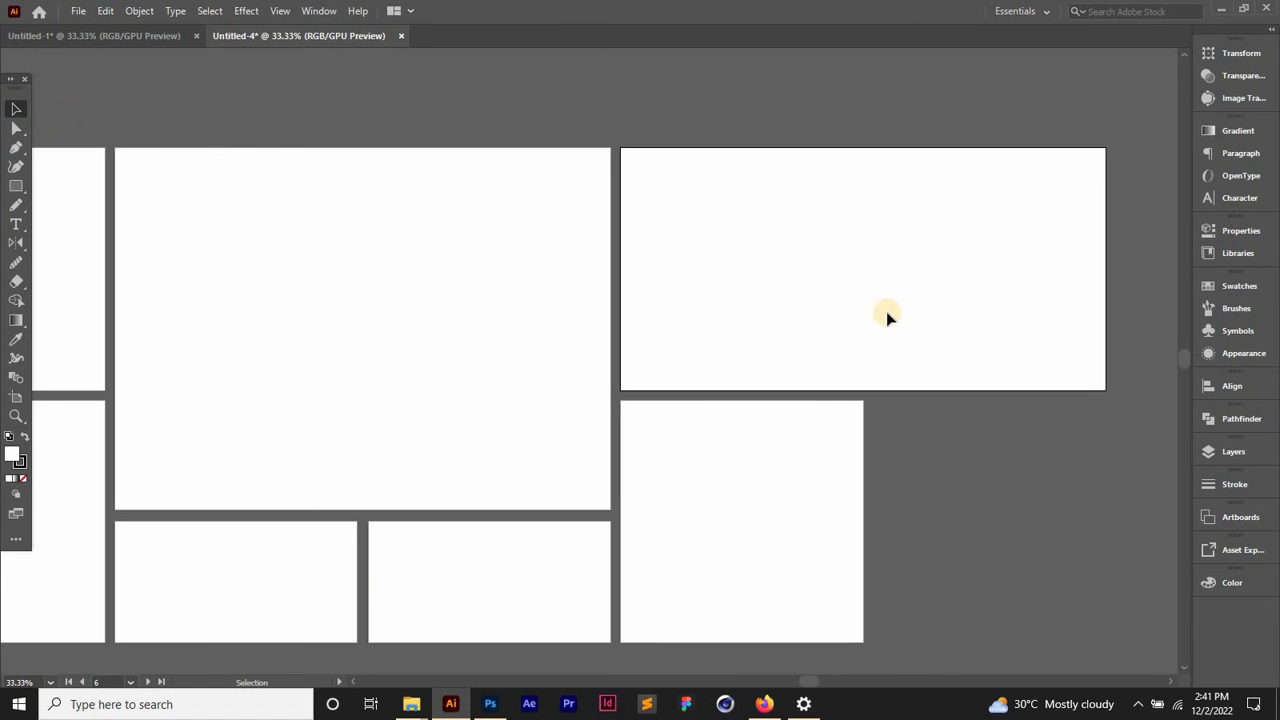
pyautogui.moveTo(1226, 526)
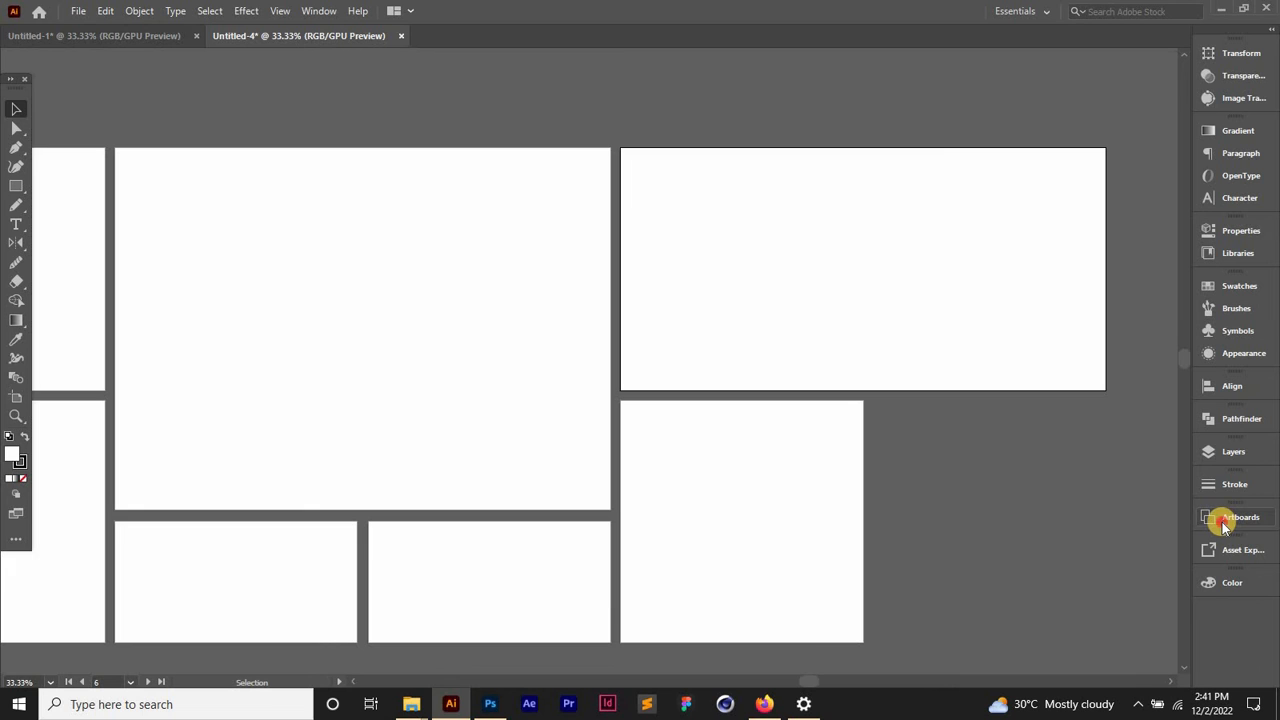
pyautogui.click(1204, 516)
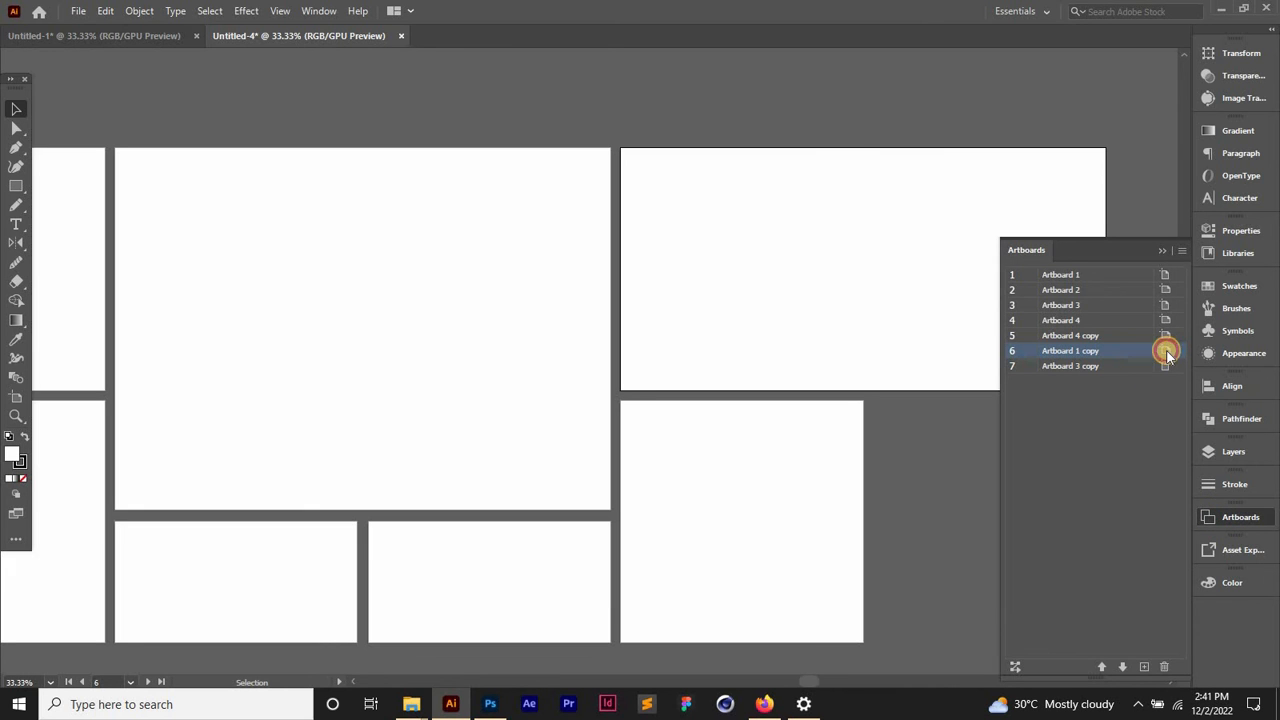
# In Artboard Options, scale Artboard 1 copy proportionally to 2000 wide, then set width 1500 for 1500 × 1000 px.
pyautogui.doubleClick(1164, 350)
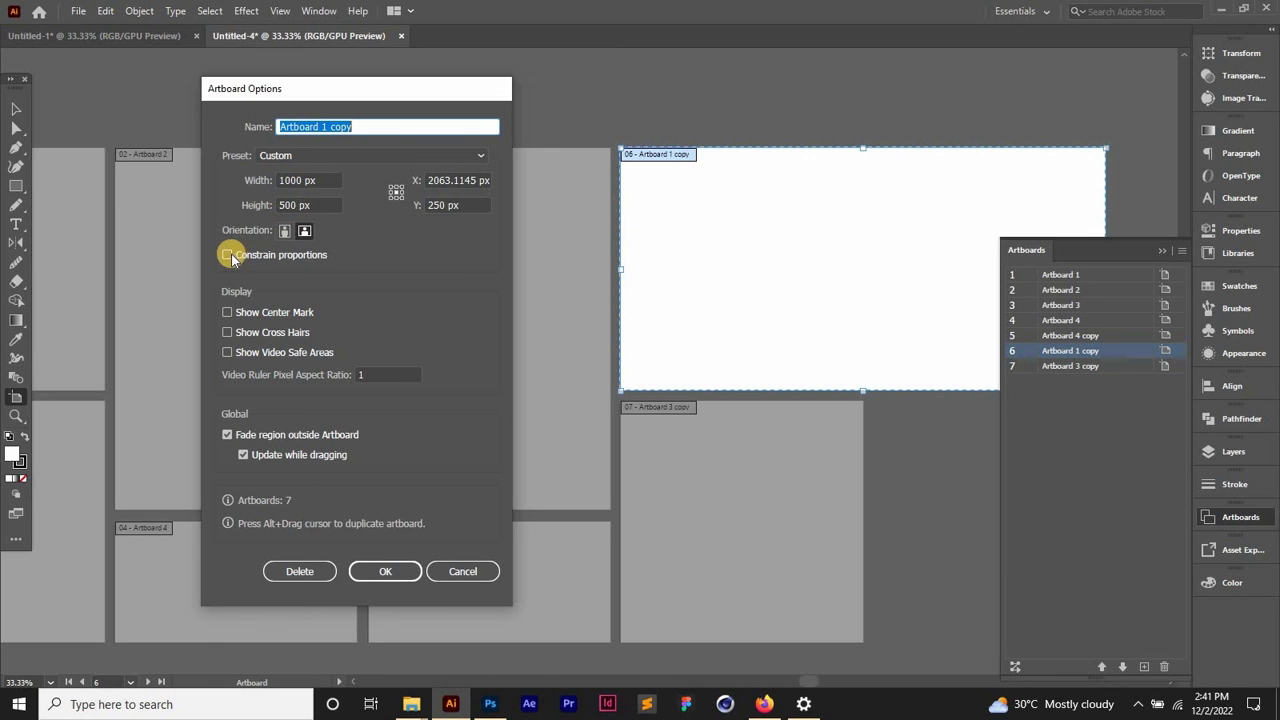
pyautogui.click(228, 254)
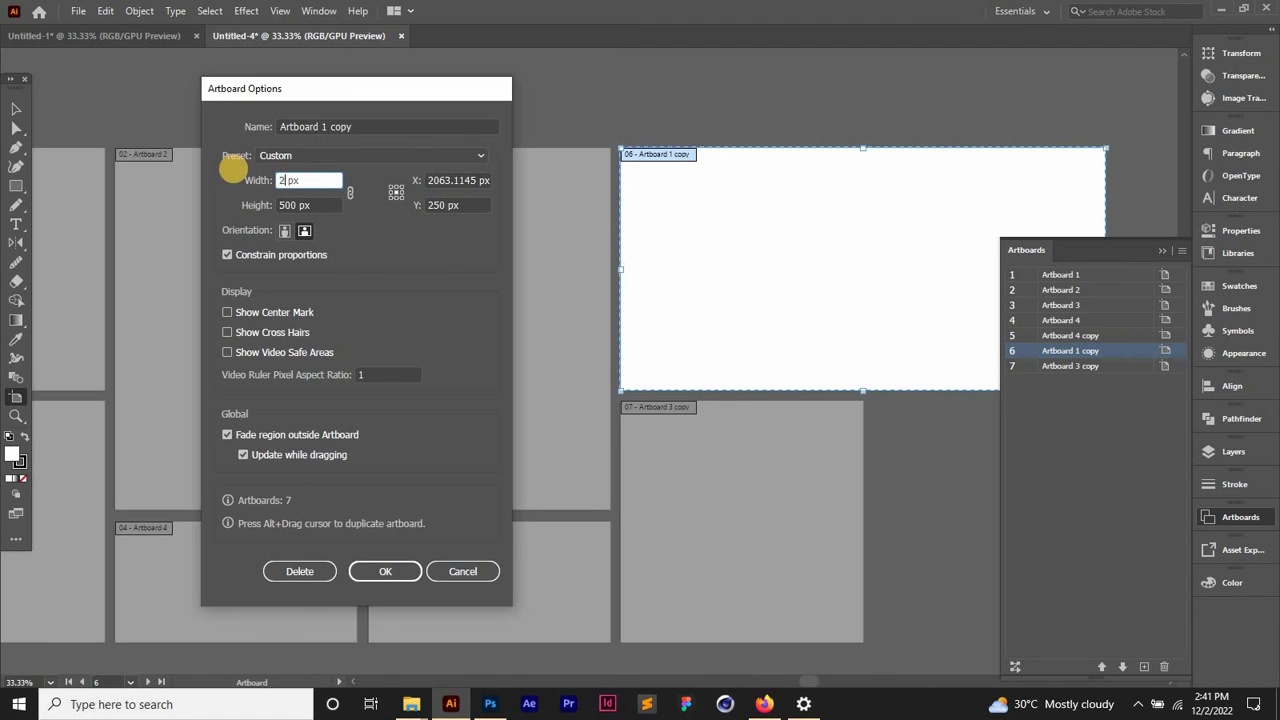
pyautogui.write('2000')
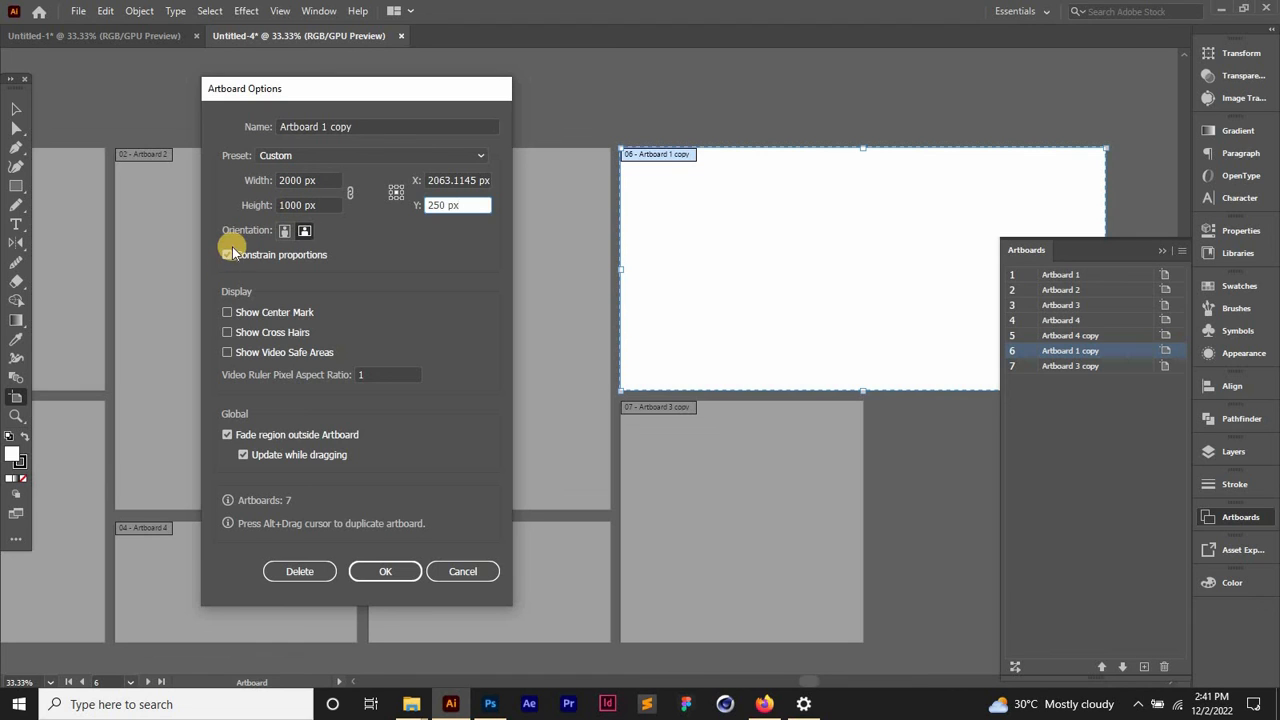
pyautogui.click(228, 254)
pyautogui.write('1500')
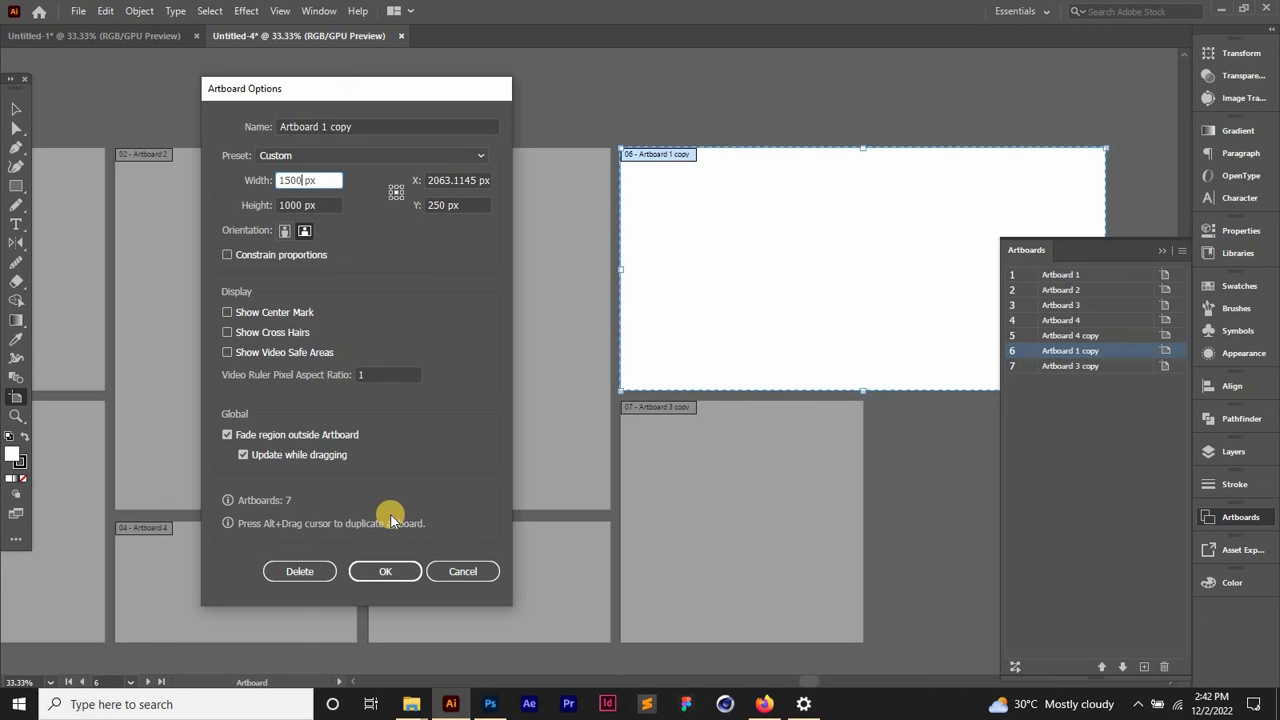
pyautogui.click(384, 572)
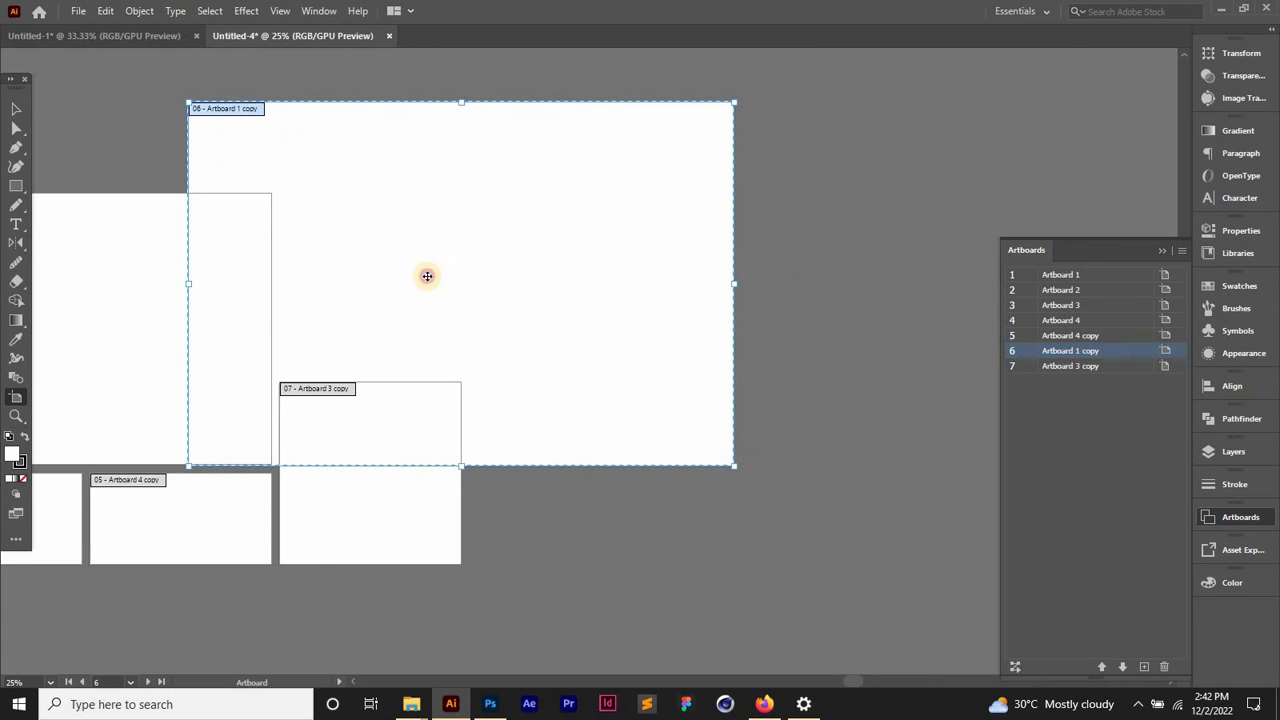
# Move Artboard 1 copy above Artboard 3 copy and shrink it to a square matching that column.
pyautogui.moveTo(428, 276); pyautogui.dragTo(476, 214)
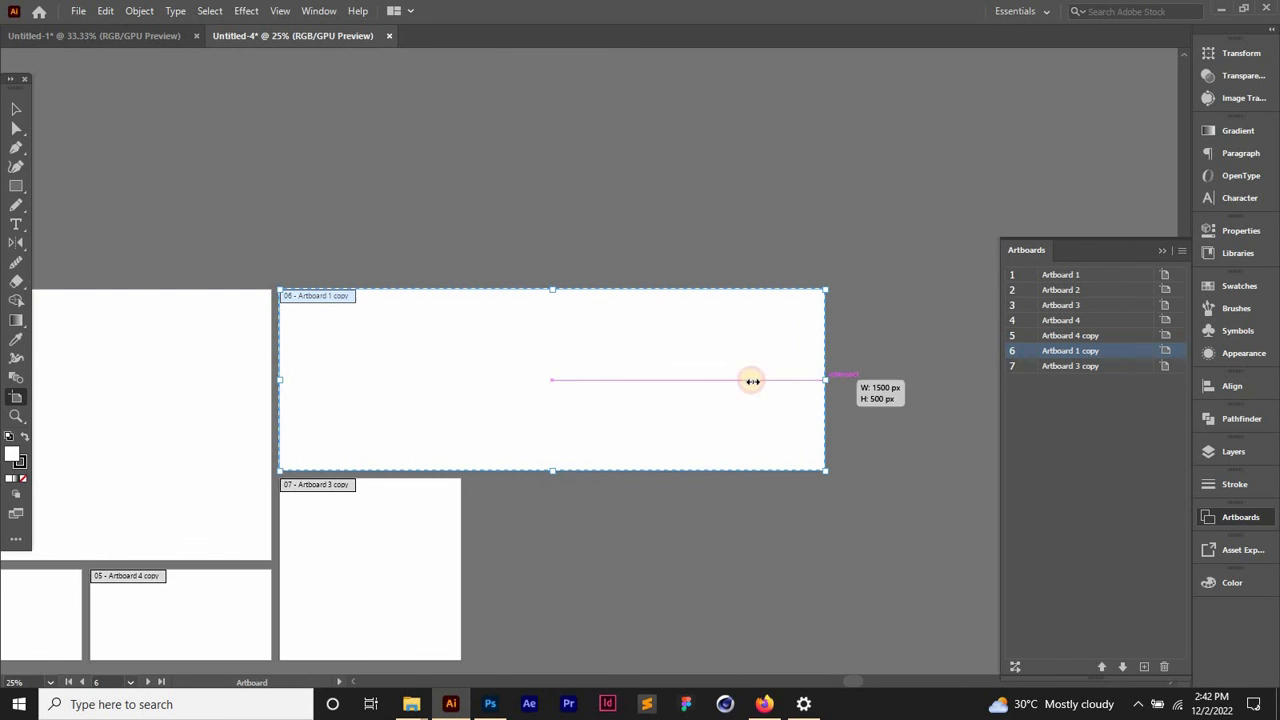
pyautogui.moveTo(752, 380); pyautogui.dragTo(462, 378)
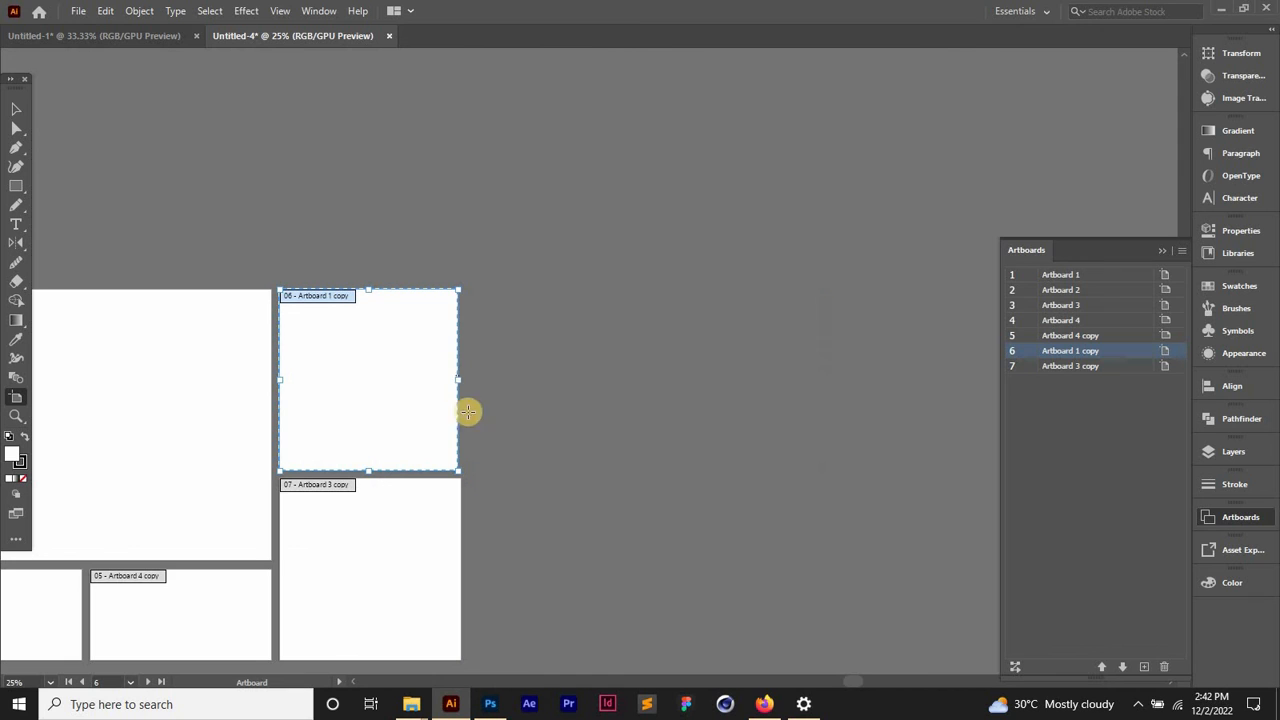
pyautogui.moveTo(468, 412); pyautogui.dragTo(460, 380)
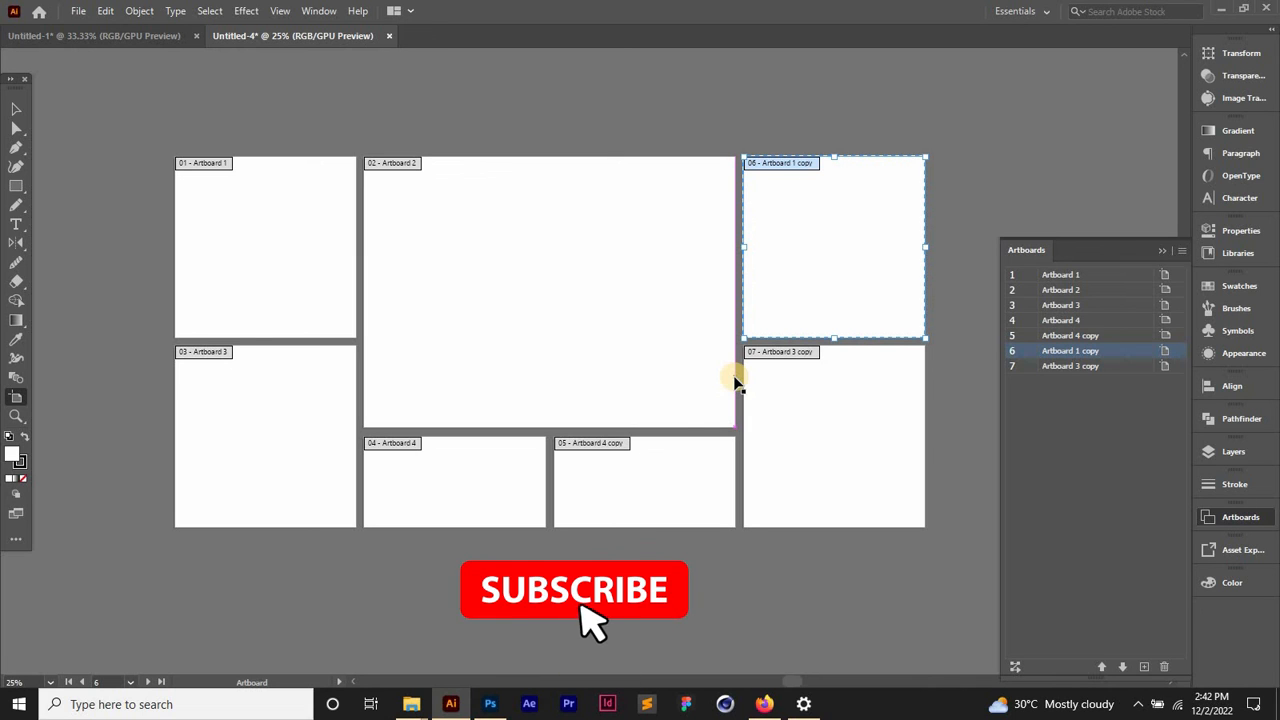
pyautogui.click(574, 590)
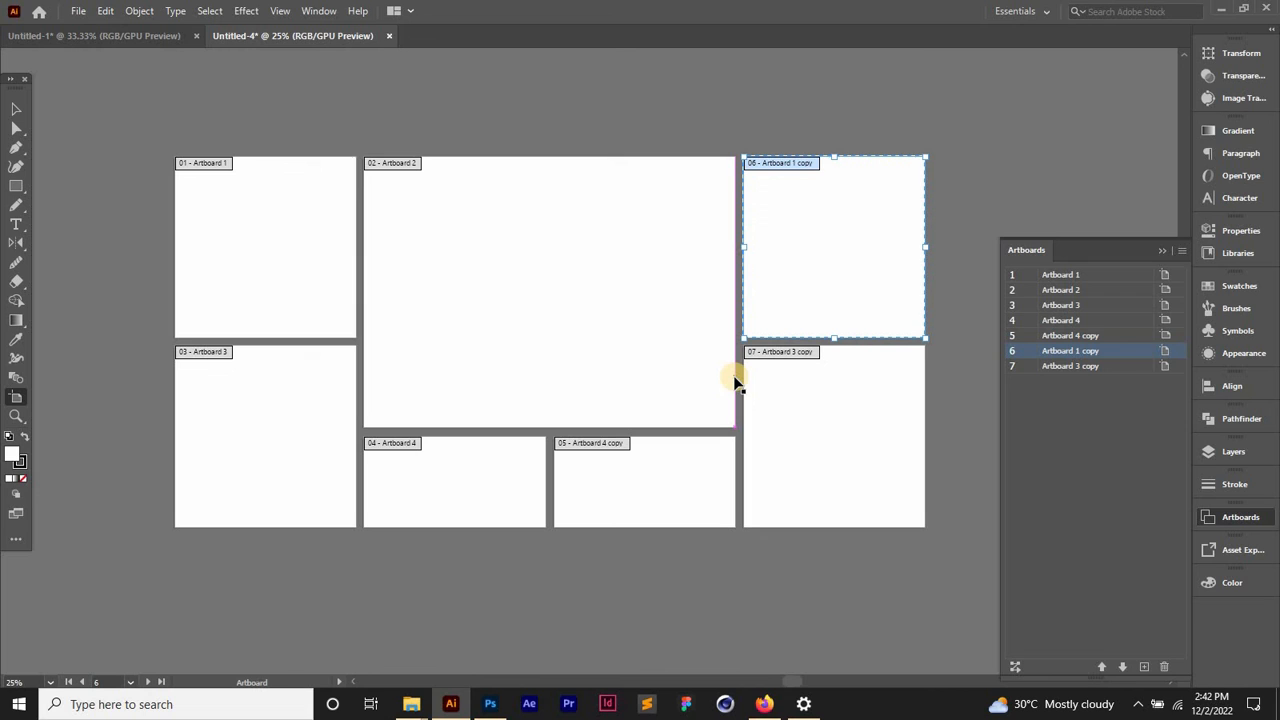